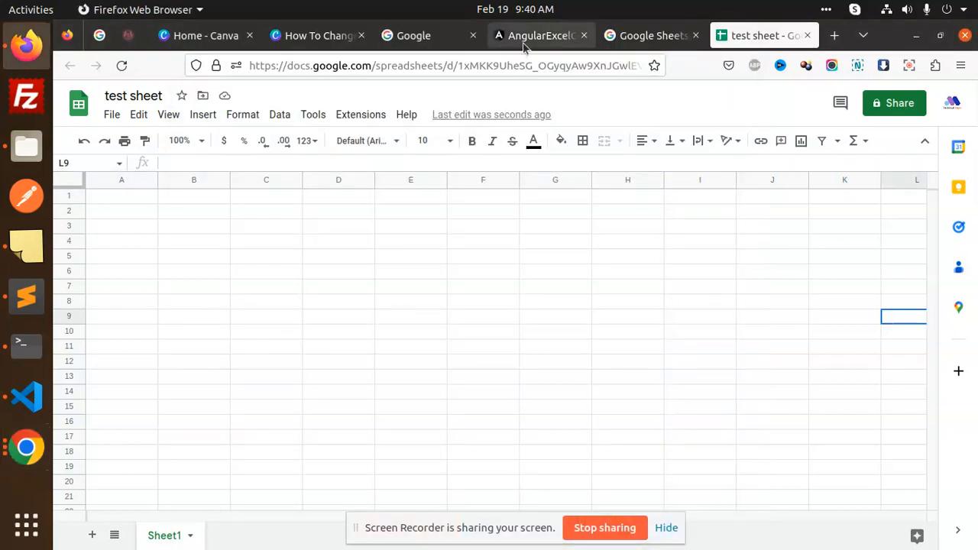
Show the Angular users page at localhost:4200 with its empty Id, Name, Email, Age, Address table.
left_click(541, 35)
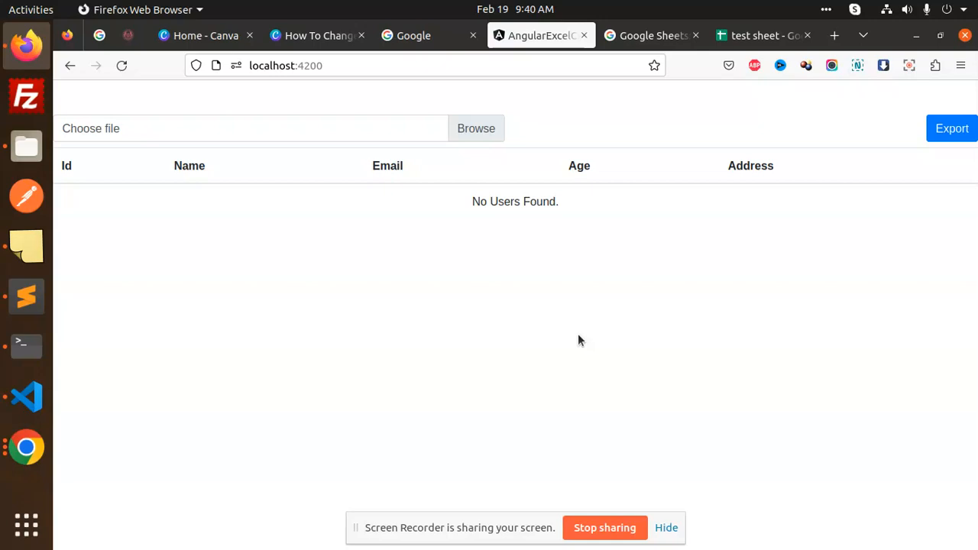
mouse_move(761, 27)
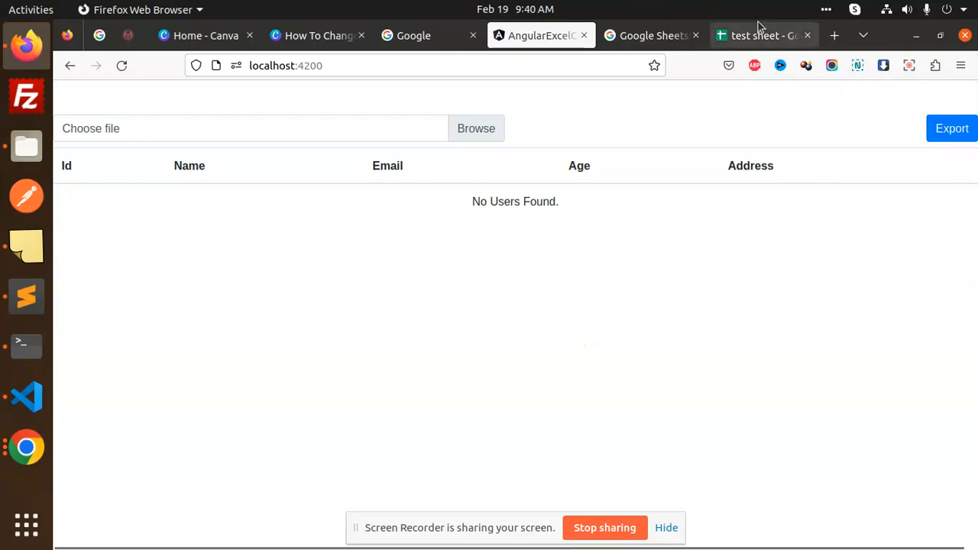
mouse_move(772, 168)
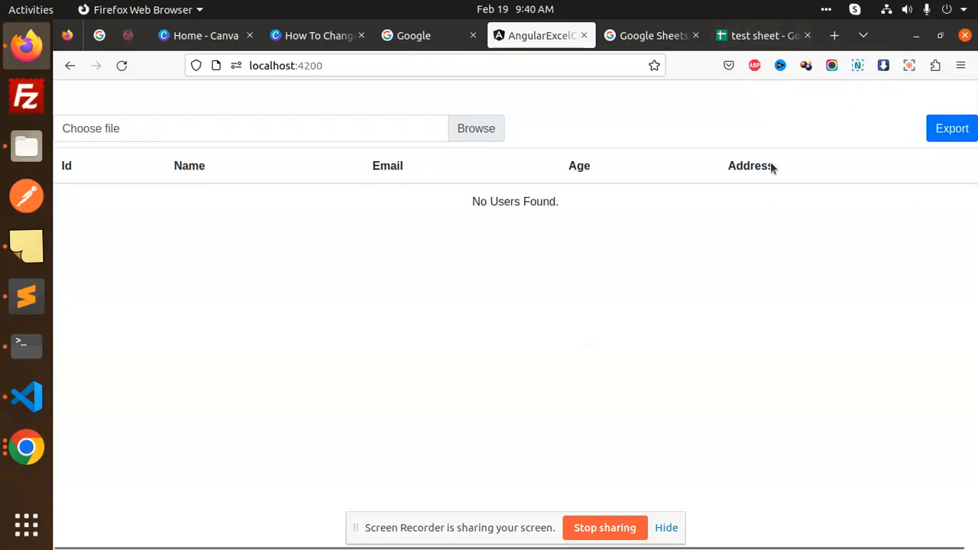
mouse_move(760, 25)
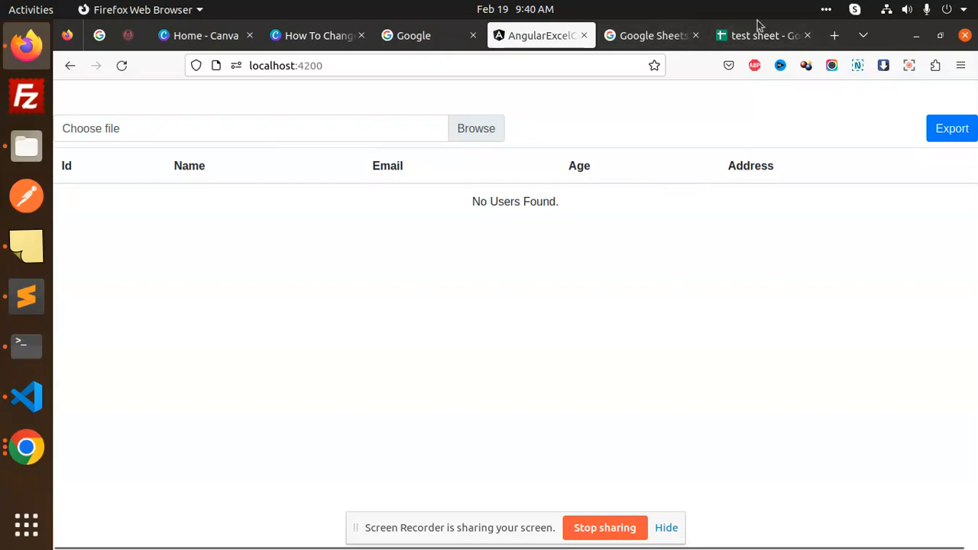
mouse_move(764, 36)
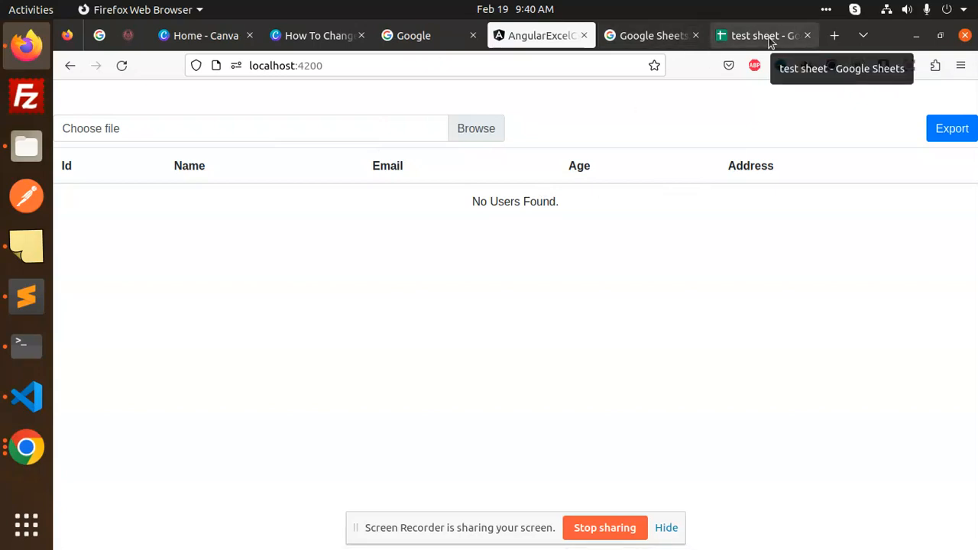
Enter the headings id, name, email, address, age across row 1 of the test sheet.
left_click(761, 36)
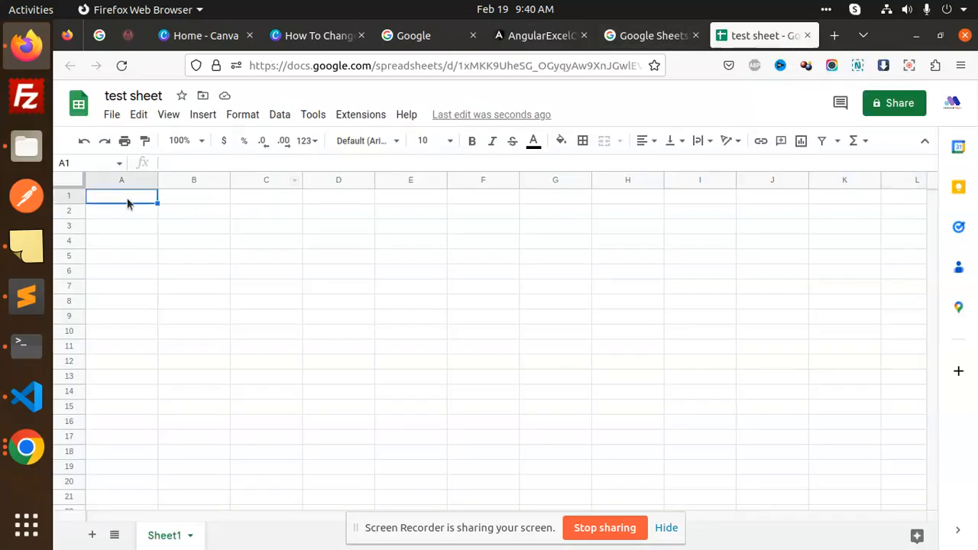
type("id")
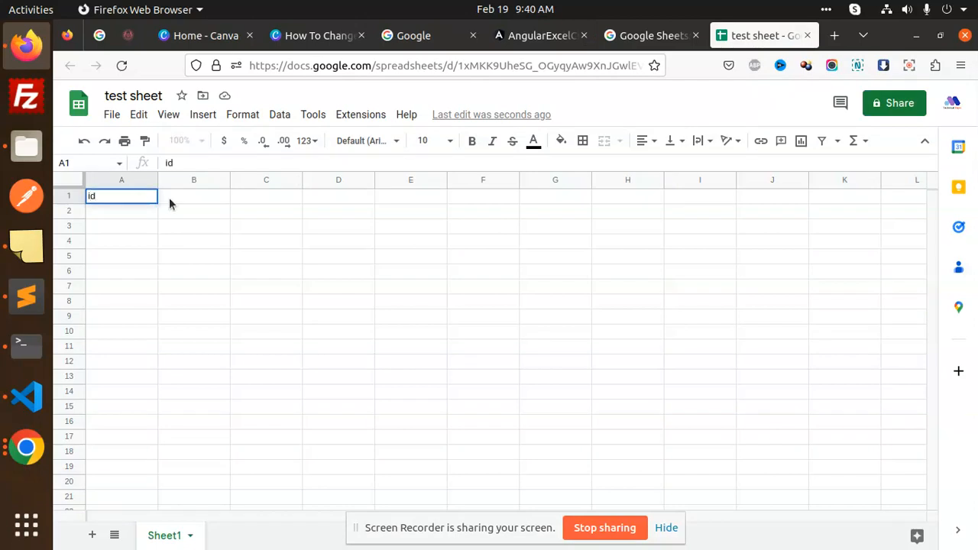
type("name")
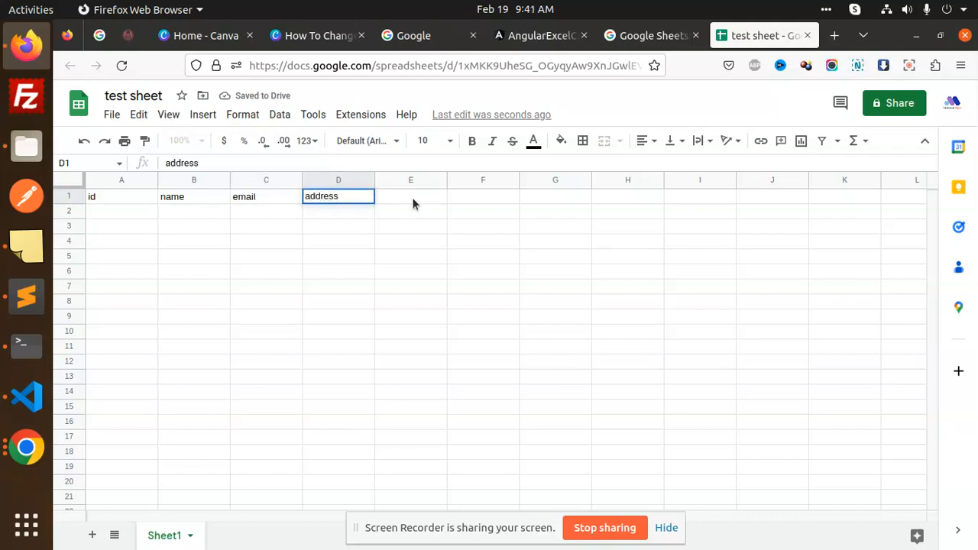
type("age")
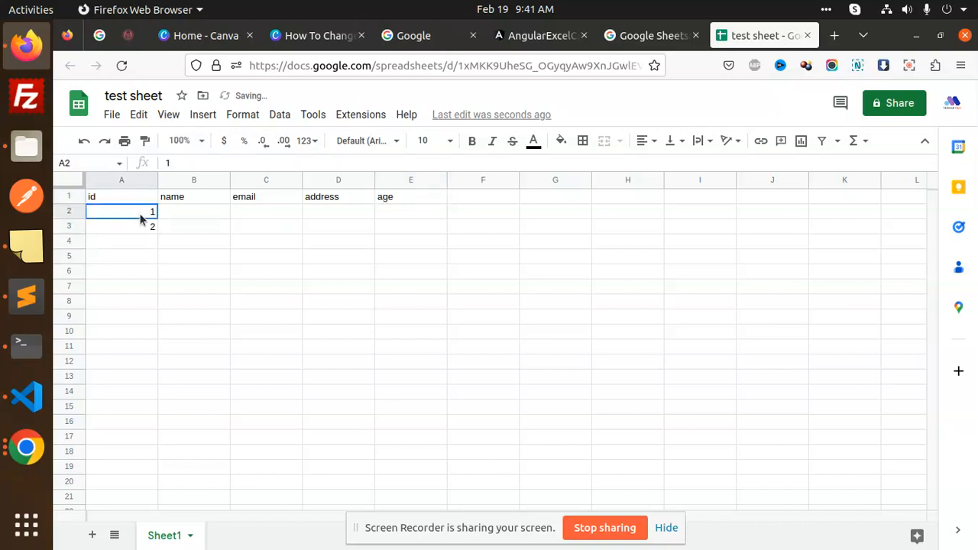
Fill the id column with 1 through 5 using the fill handle.
left_click_drag(152, 212, 157, 271)
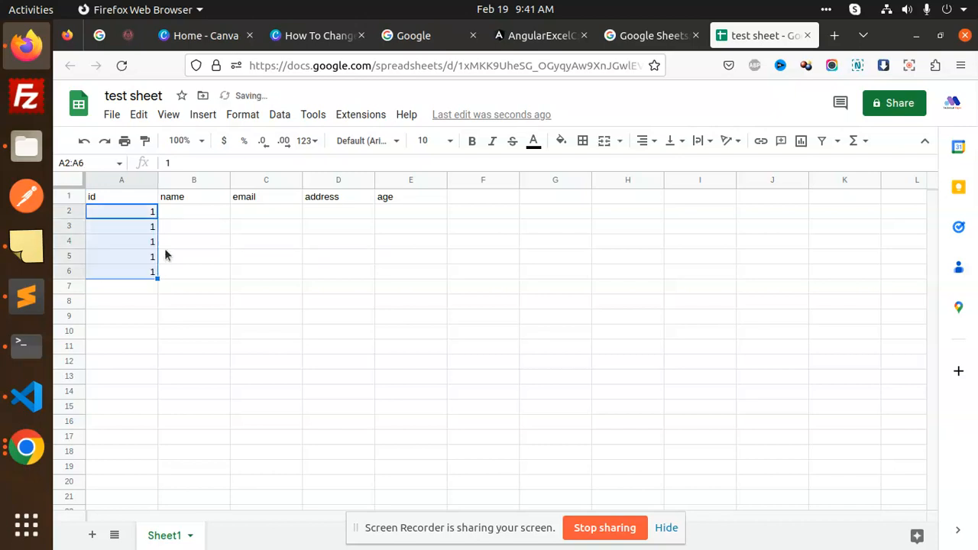
left_click(121, 225)
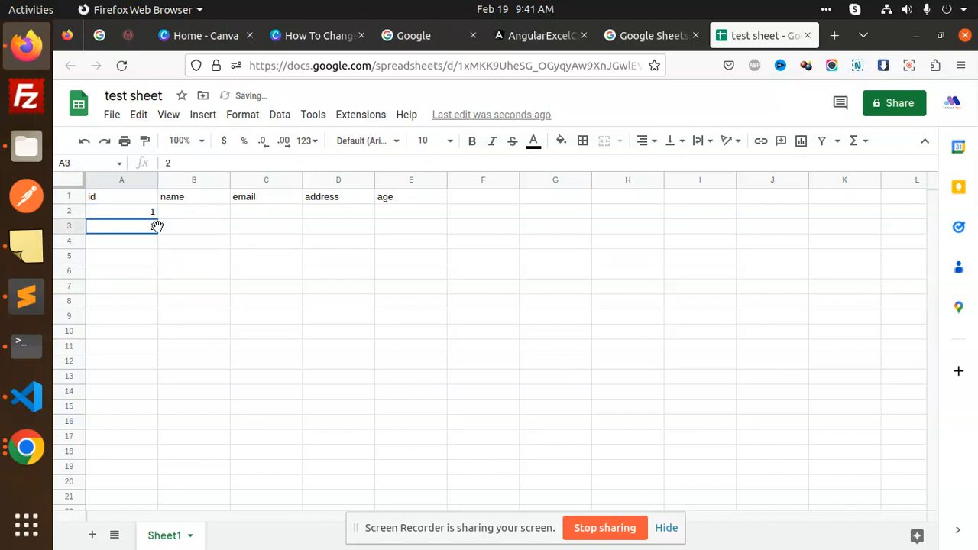
left_click_drag(121, 211, 121, 225)
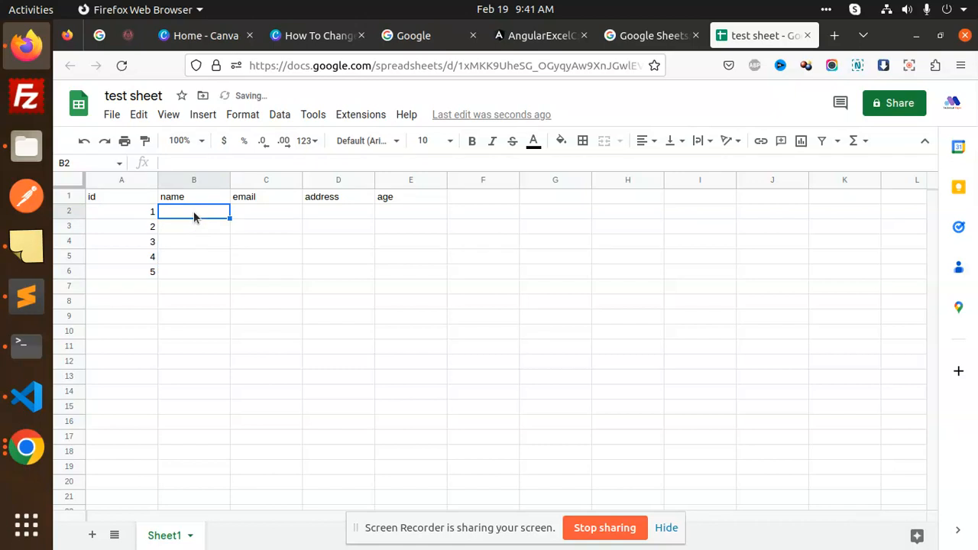
type("test1")
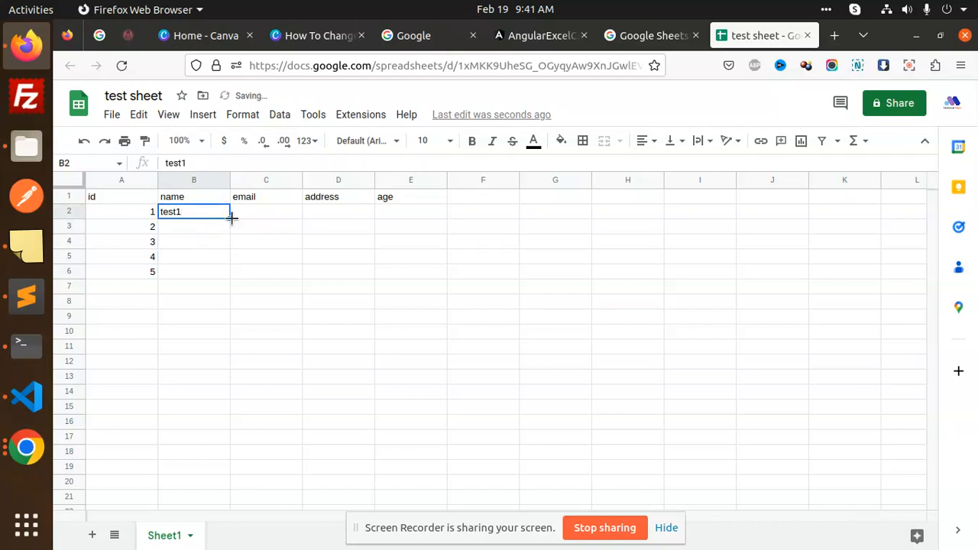
left_click_drag(230, 217, 229, 276)
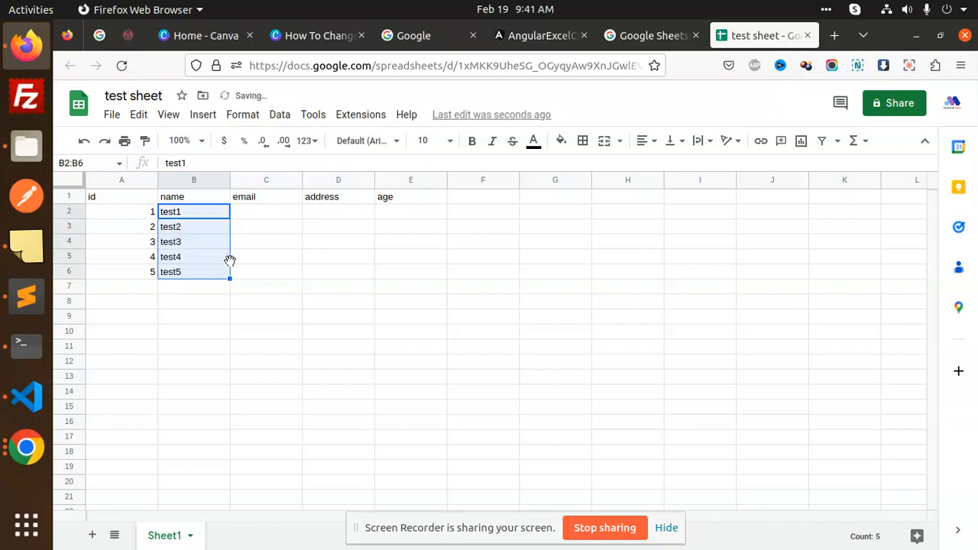
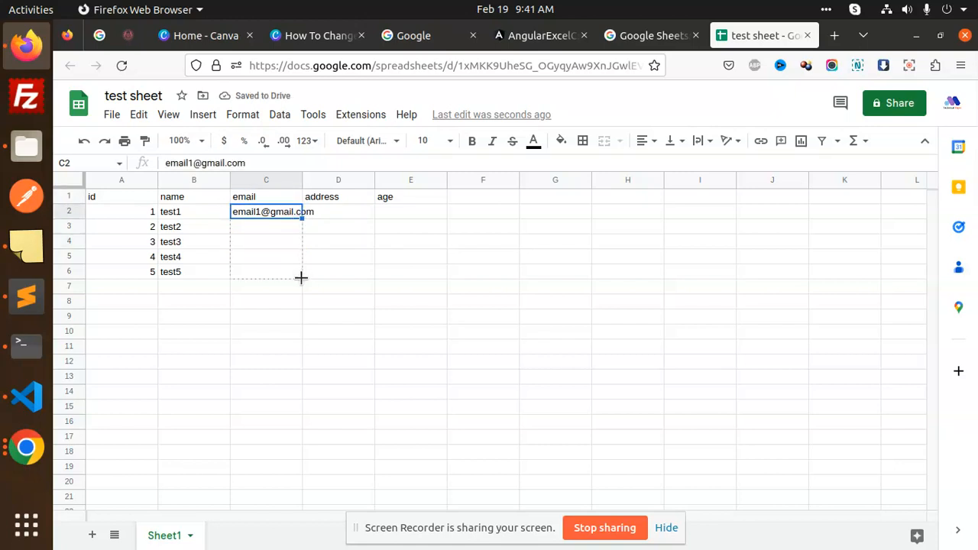
left_click_drag(300, 218, 300, 275)
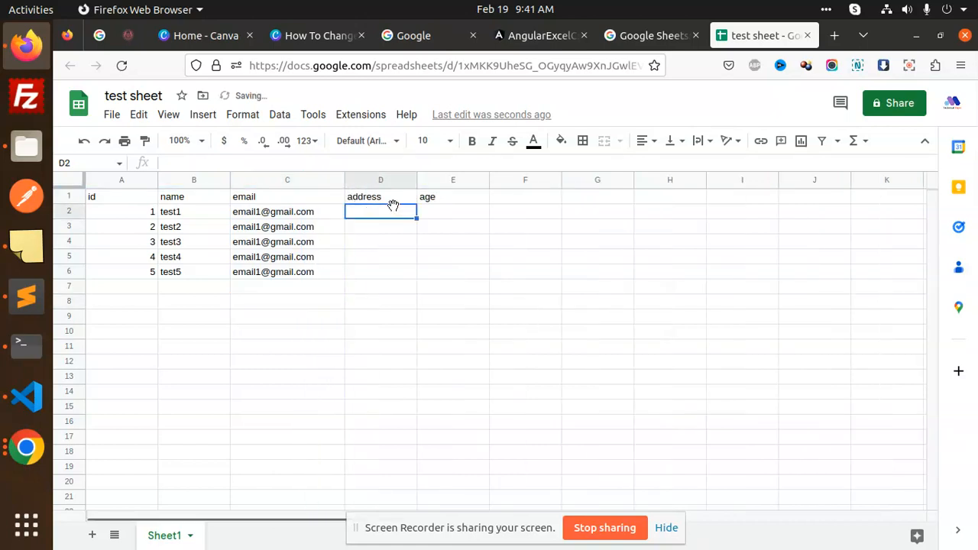
Enter addresses and ages (22, 12, 23...), download the sheet as CSV, and return to the Angular page.
type("shd")
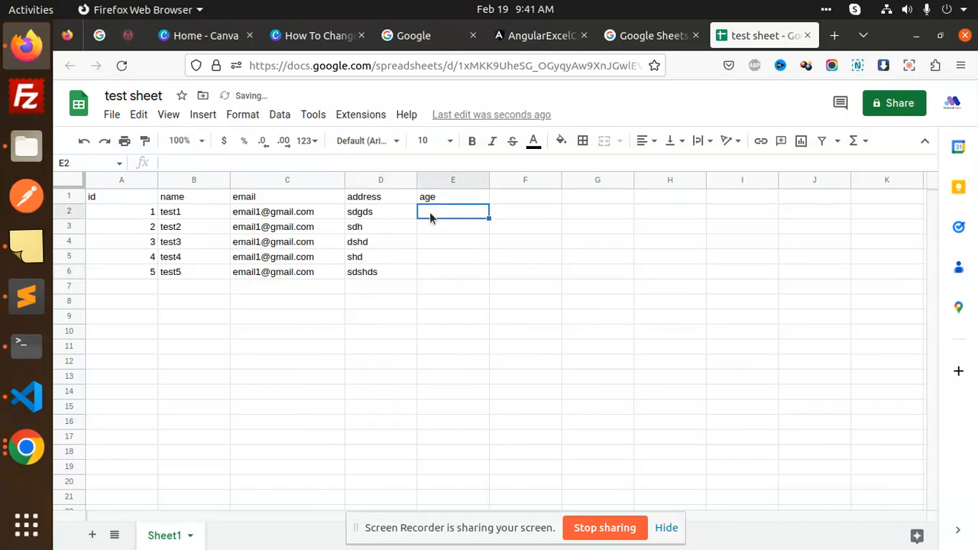
type("22")
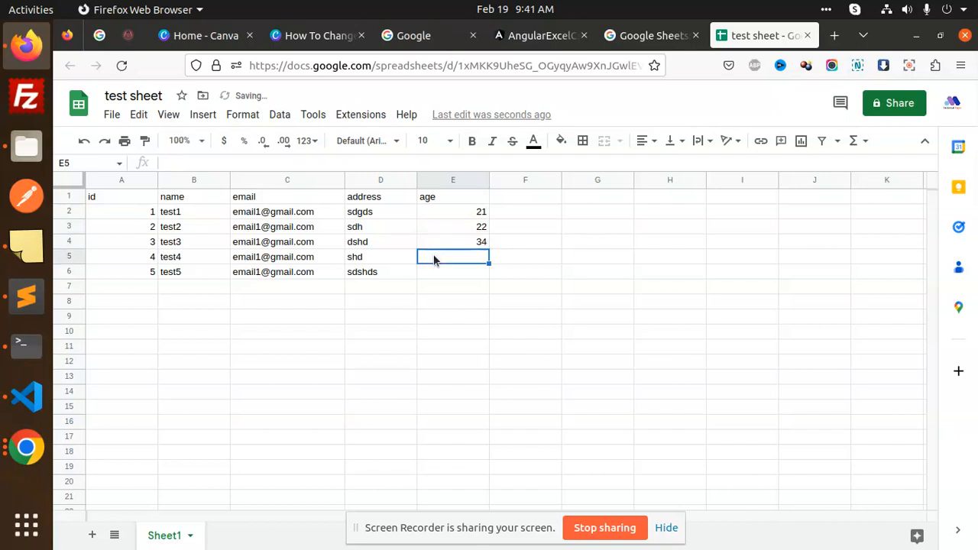
type("12")
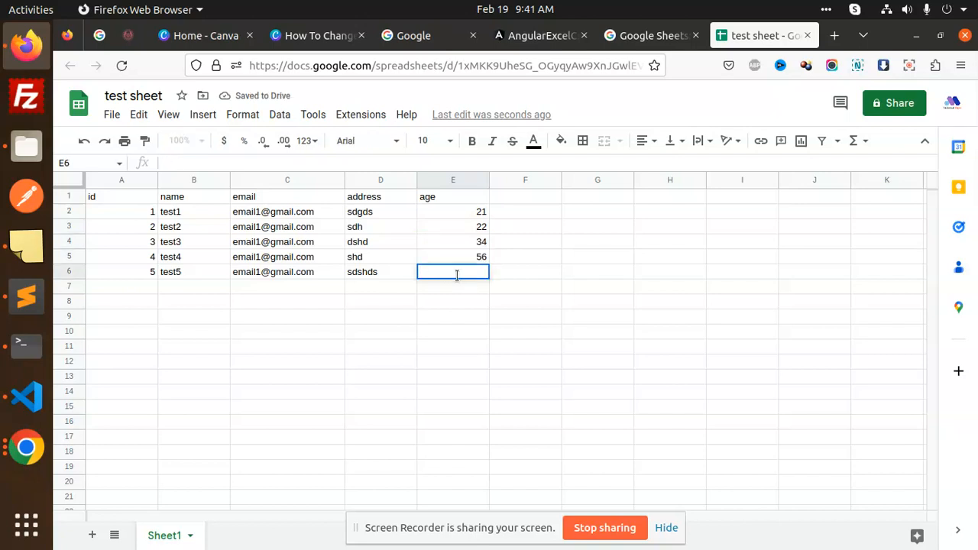
type("23")
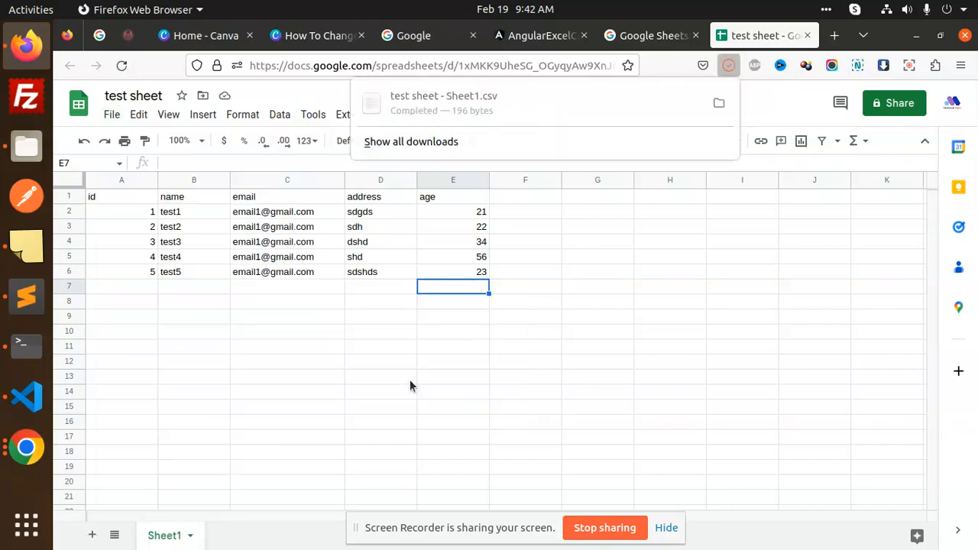
left_click(541, 36)
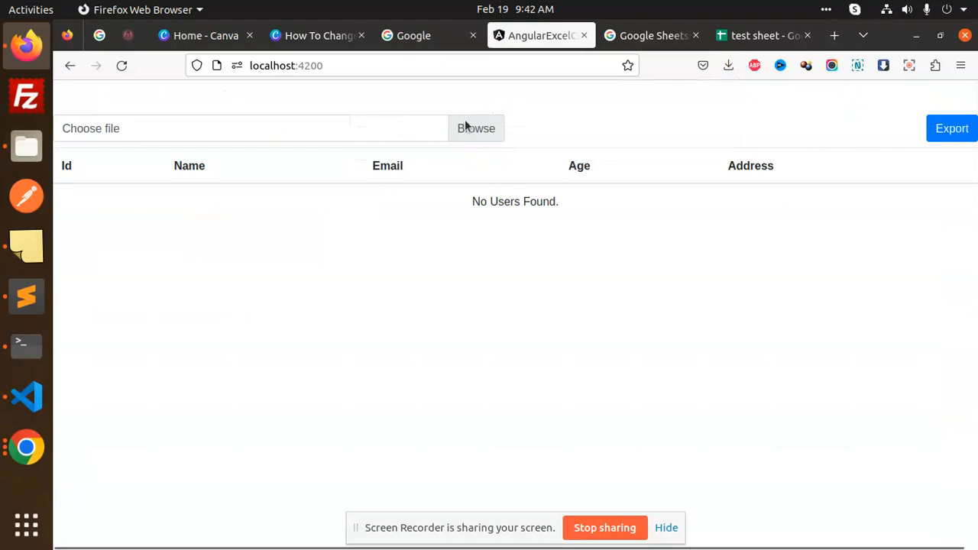
Import the downloaded CSV via Browse so the users table lists test1 to test5.
left_click(475, 129)
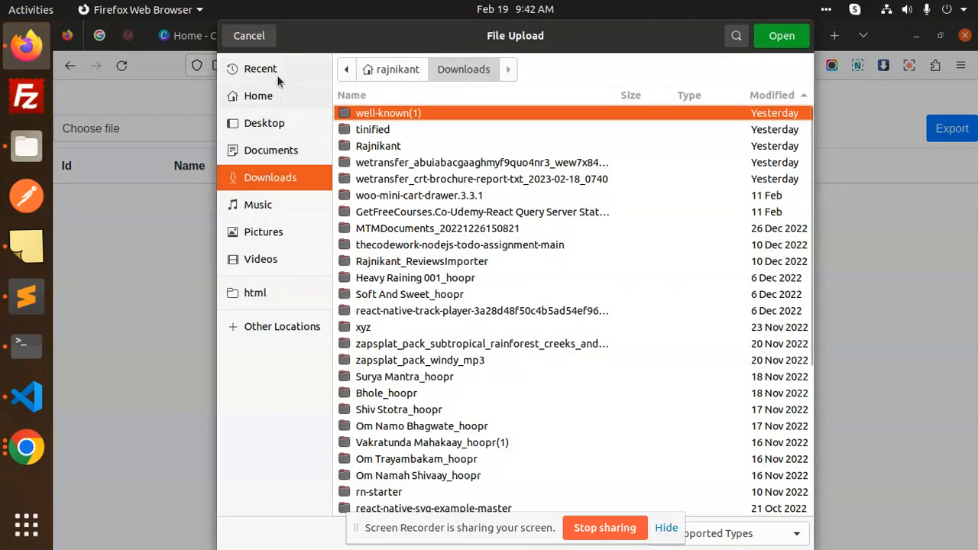
left_click(249, 35)
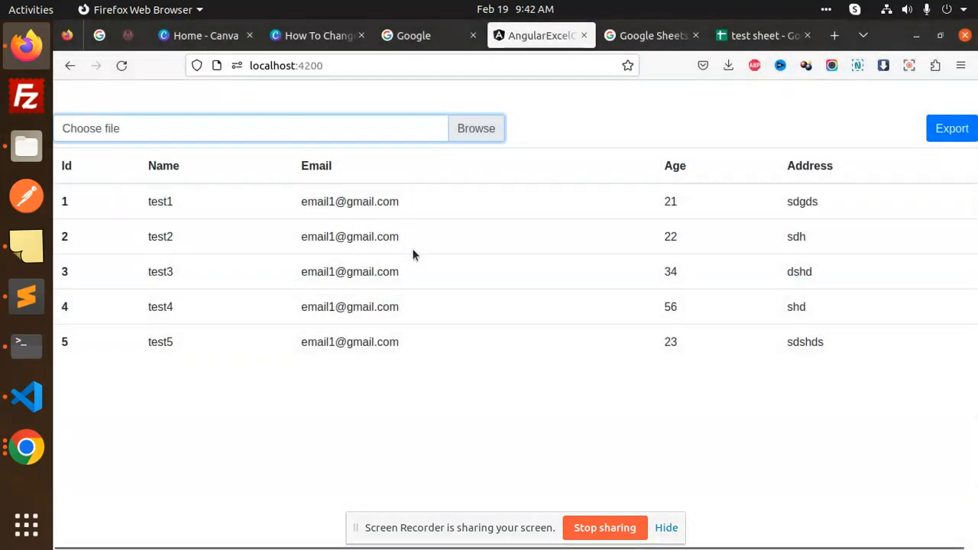
mouse_move(764, 255)
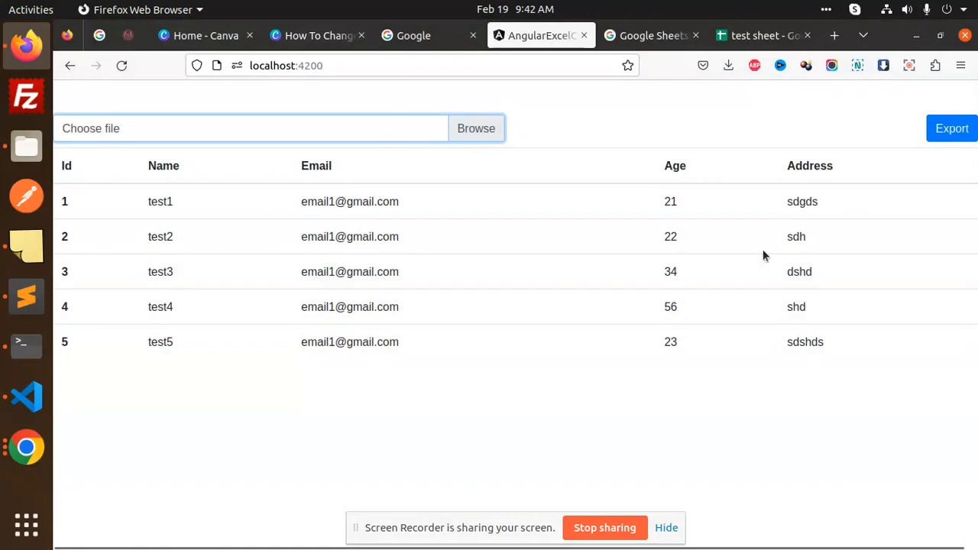
mouse_move(547, 180)
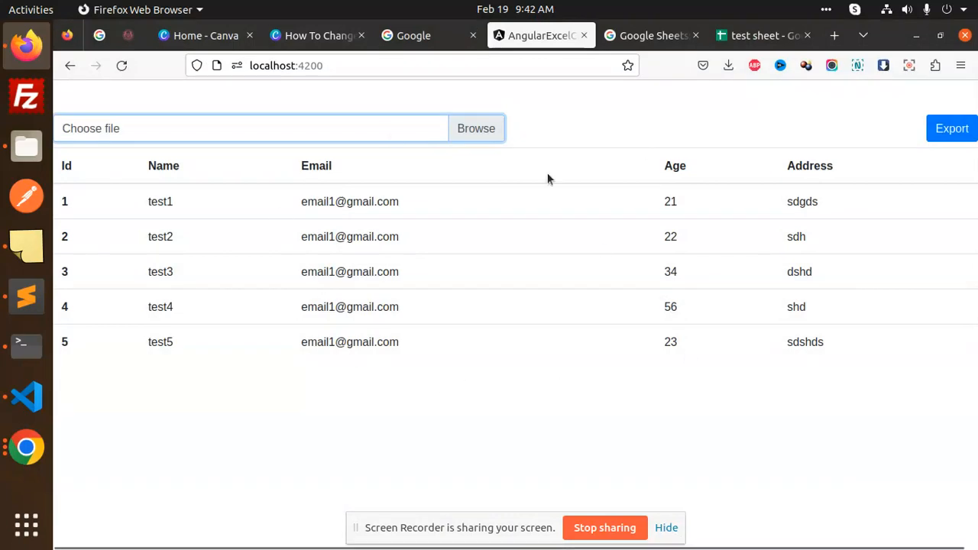
mouse_move(840, 433)
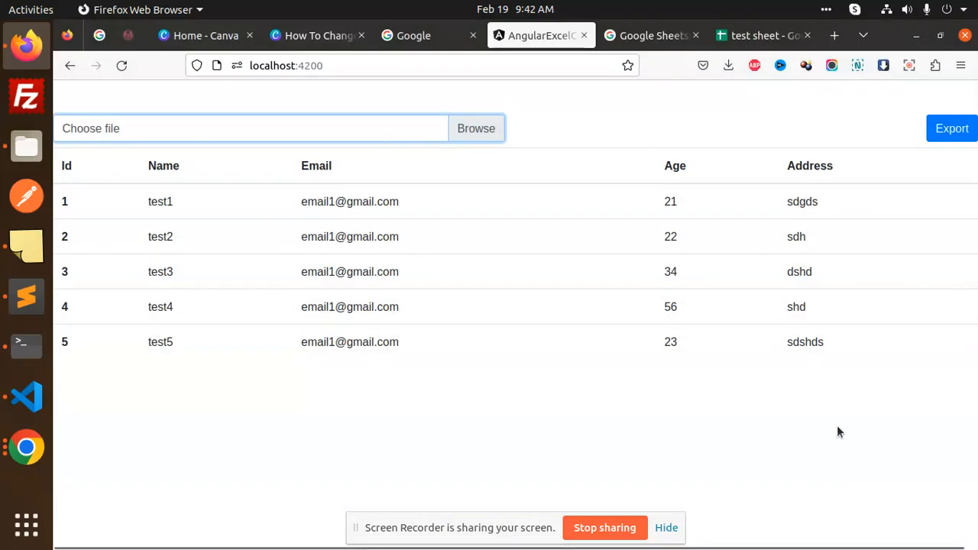
mouse_move(204, 449)
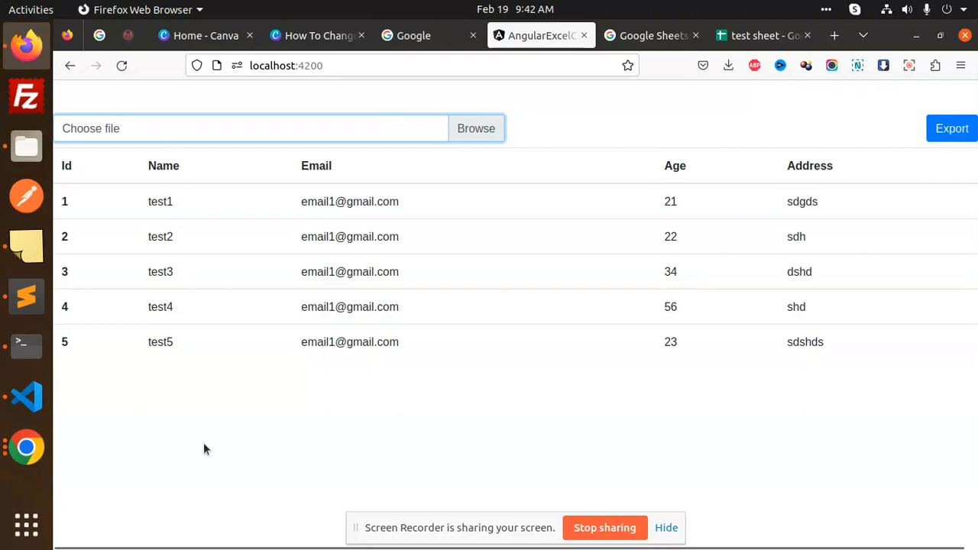
mouse_move(631, 262)
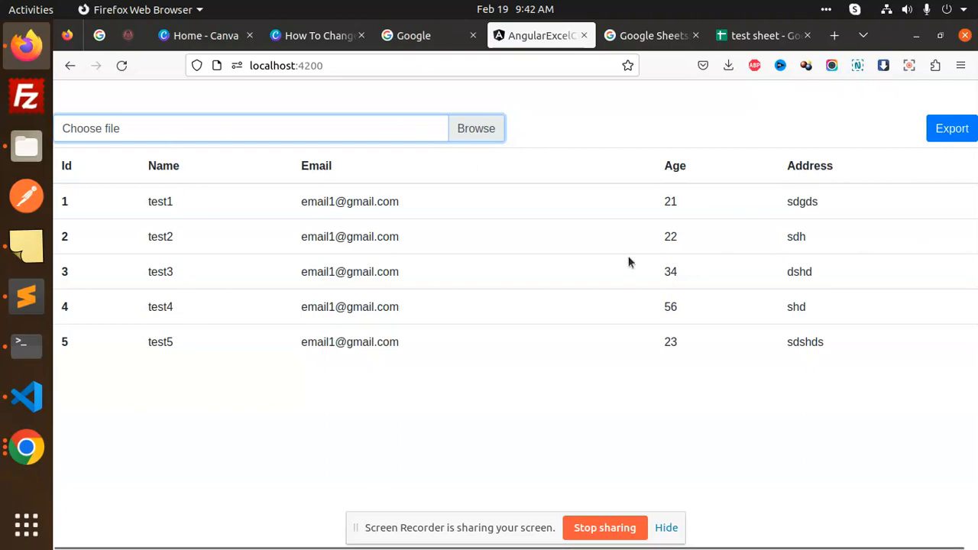
mouse_move(367, 214)
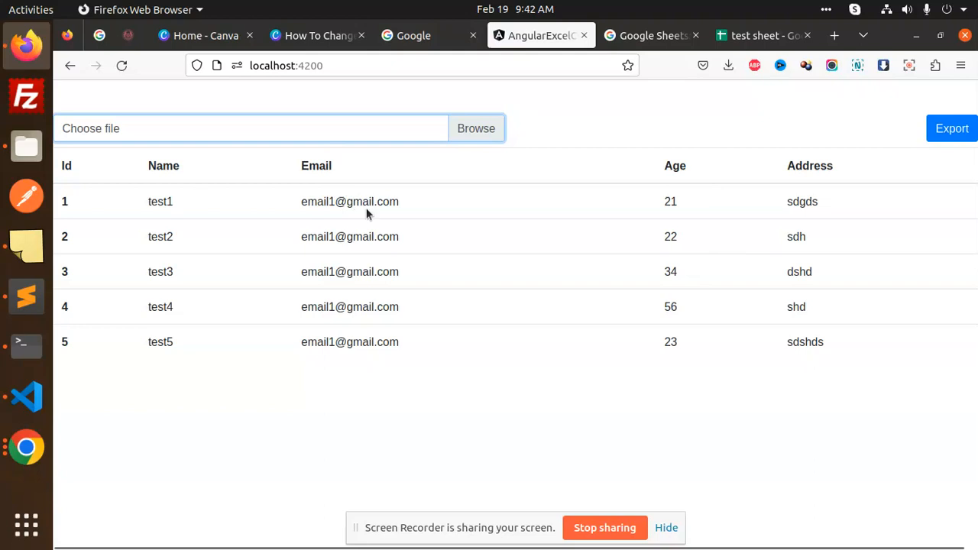
mouse_move(938, 139)
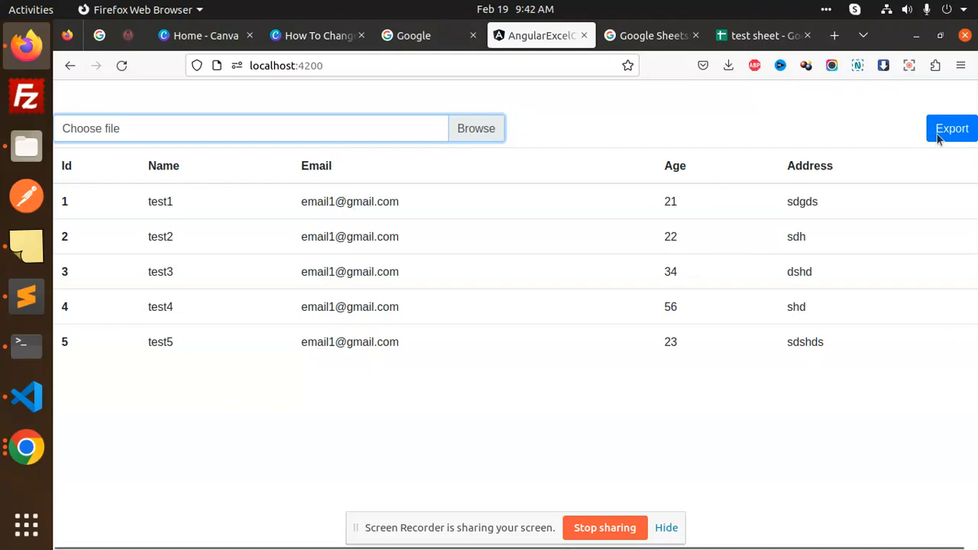
mouse_move(481, 416)
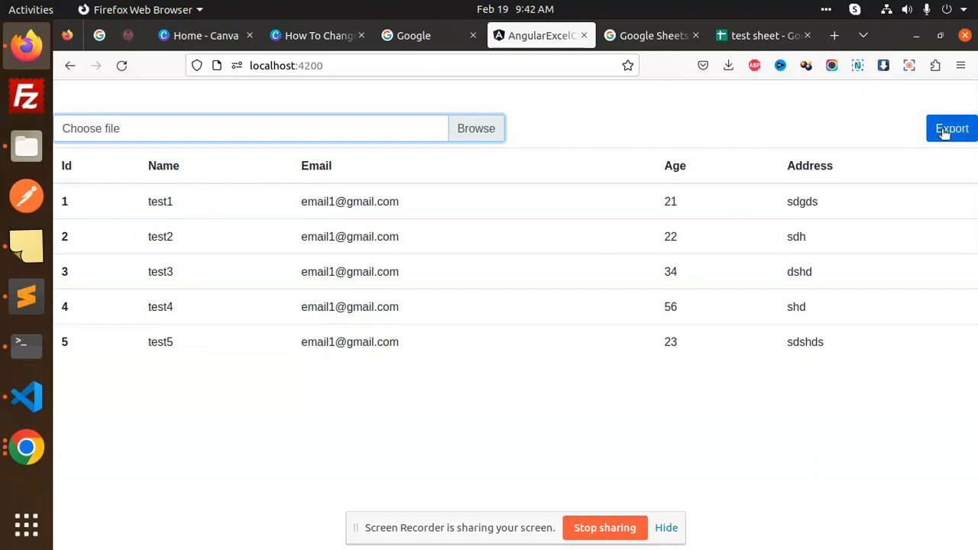
Export the users table as Users Report.xlsx and inspect it in LibreOffice Calc.
left_click(951, 127)
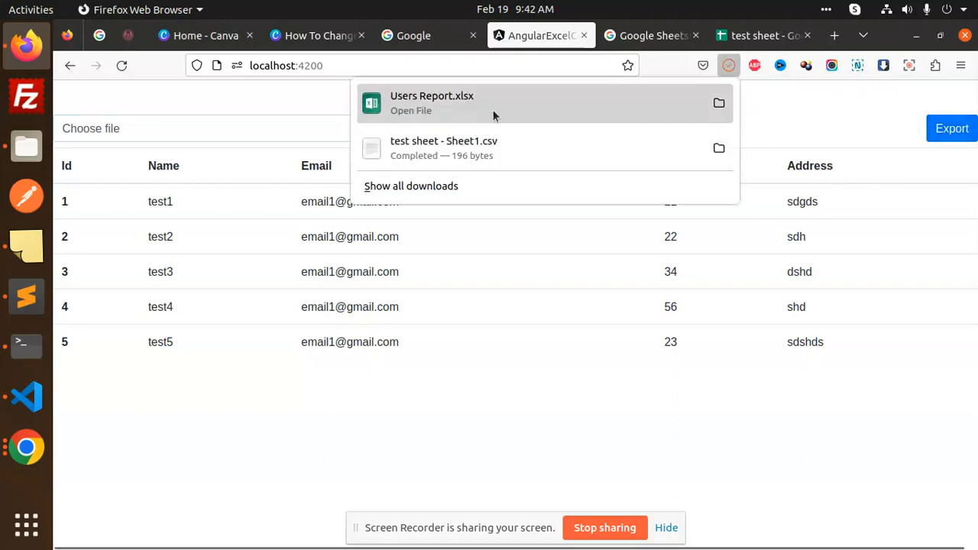
left_click(432, 103)
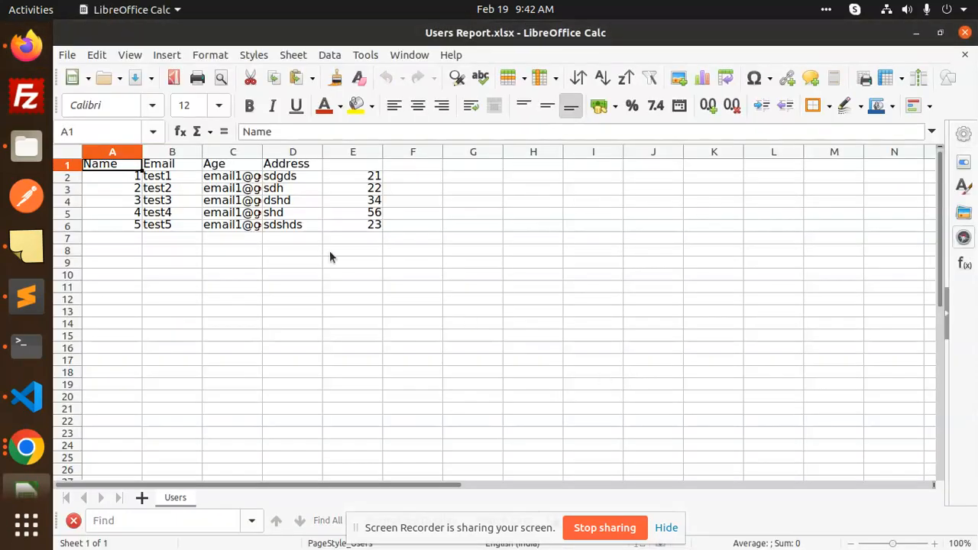
mouse_move(406, 237)
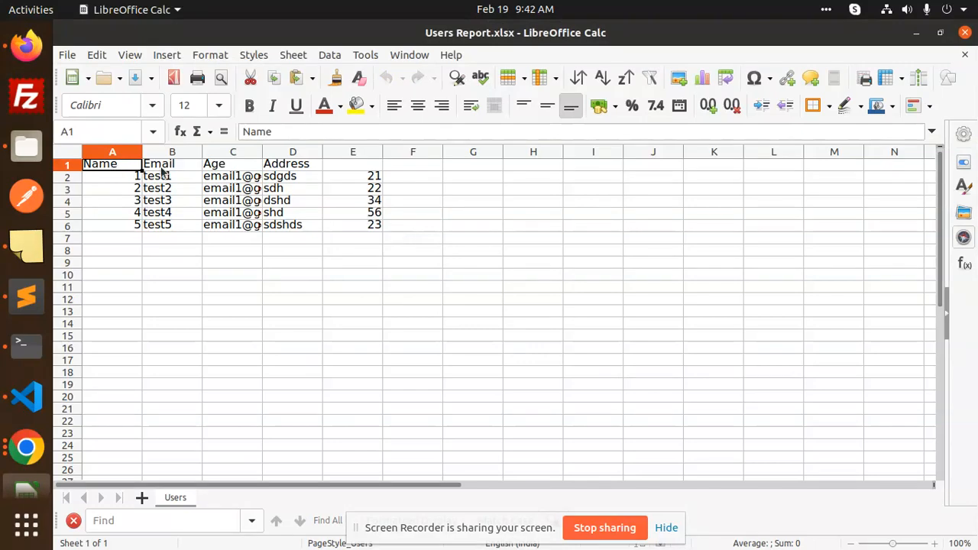
mouse_move(120, 197)
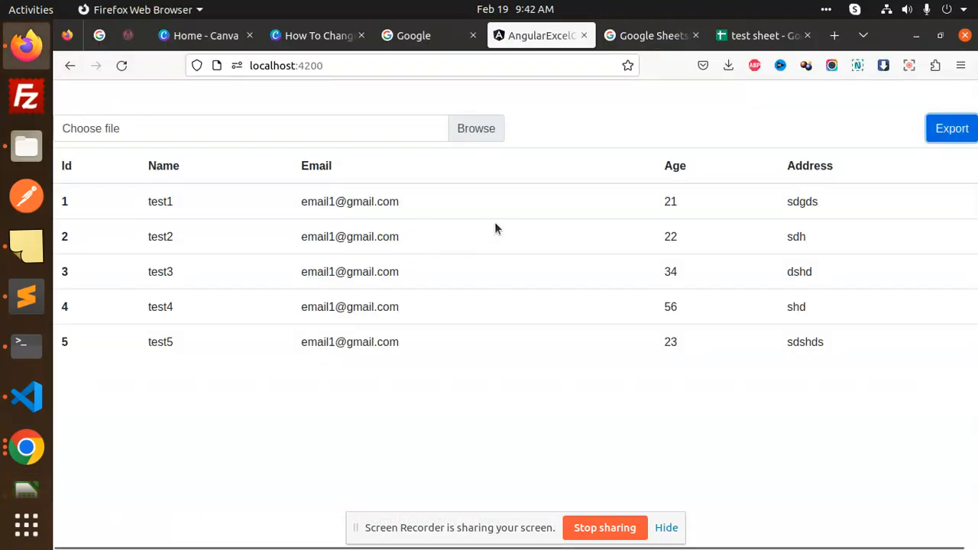
mouse_move(426, 292)
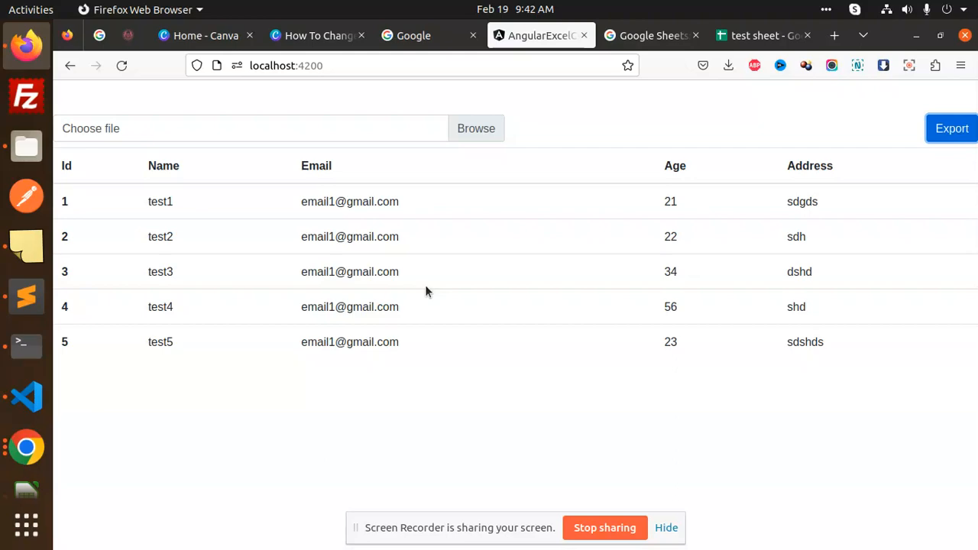
Review the csvExport call and the file input/label markup in app.component.html.
left_click(26, 396)
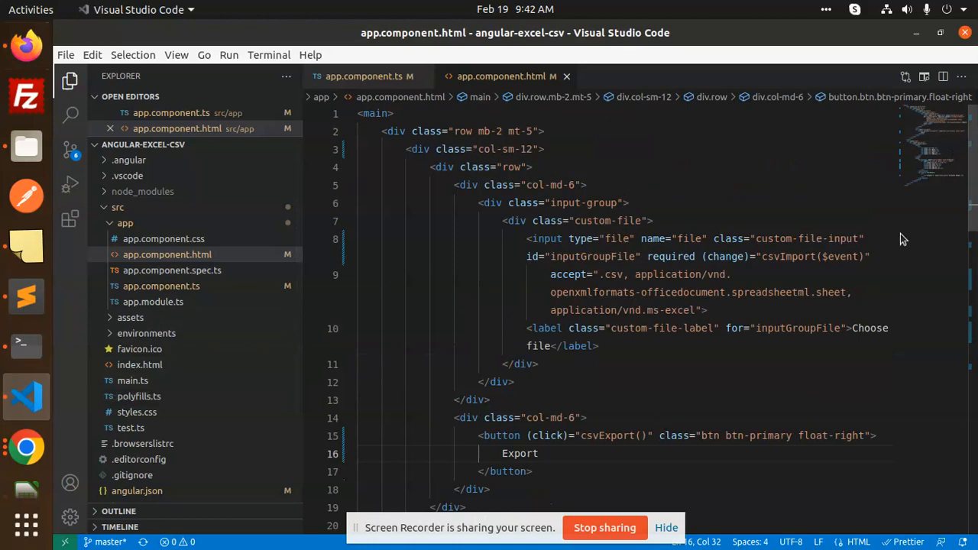
scroll("down", 3)
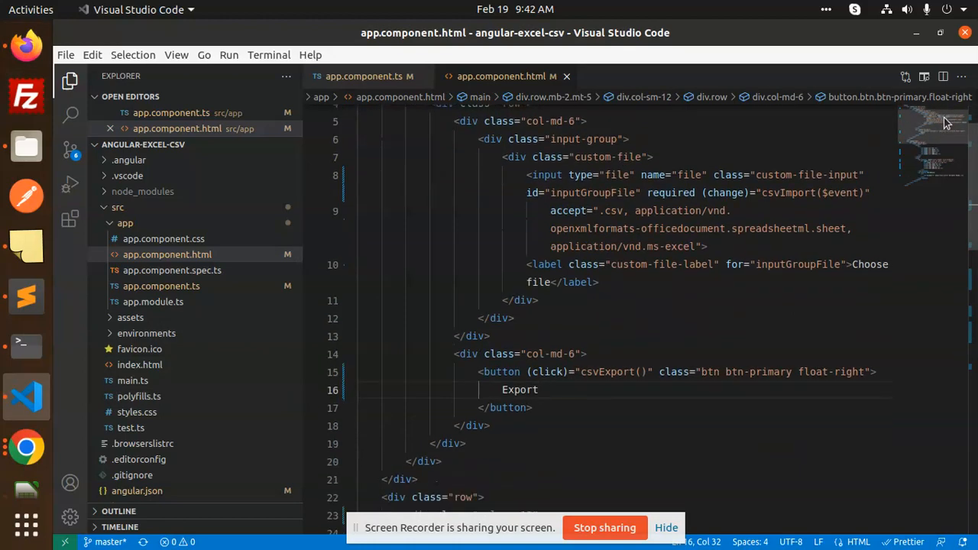
mouse_move(677, 211)
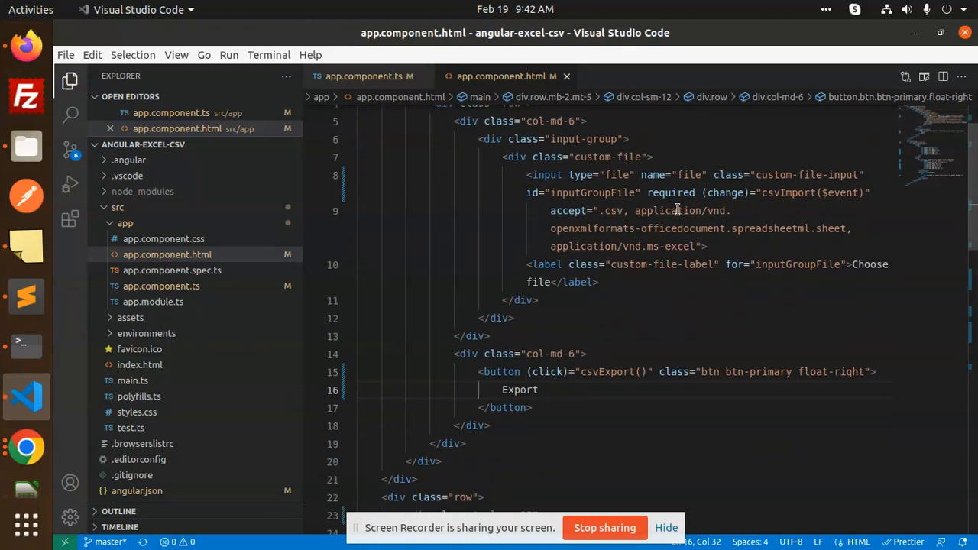
double_click(606, 371)
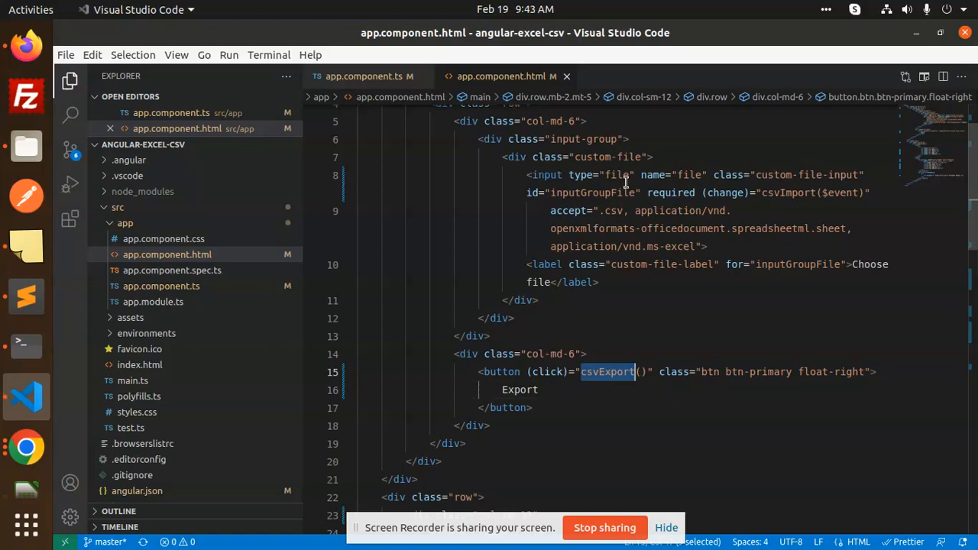
mouse_move(492, 254)
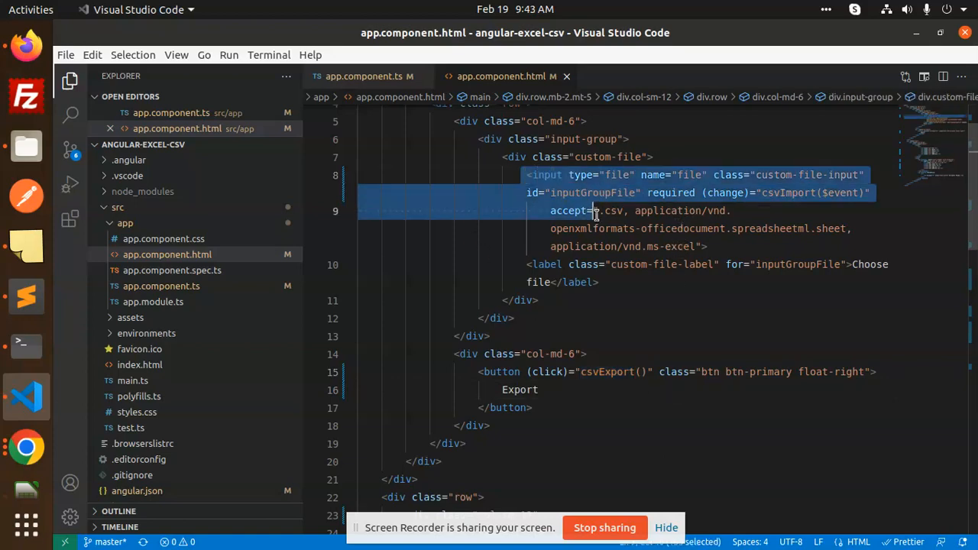
left_click(739, 275)
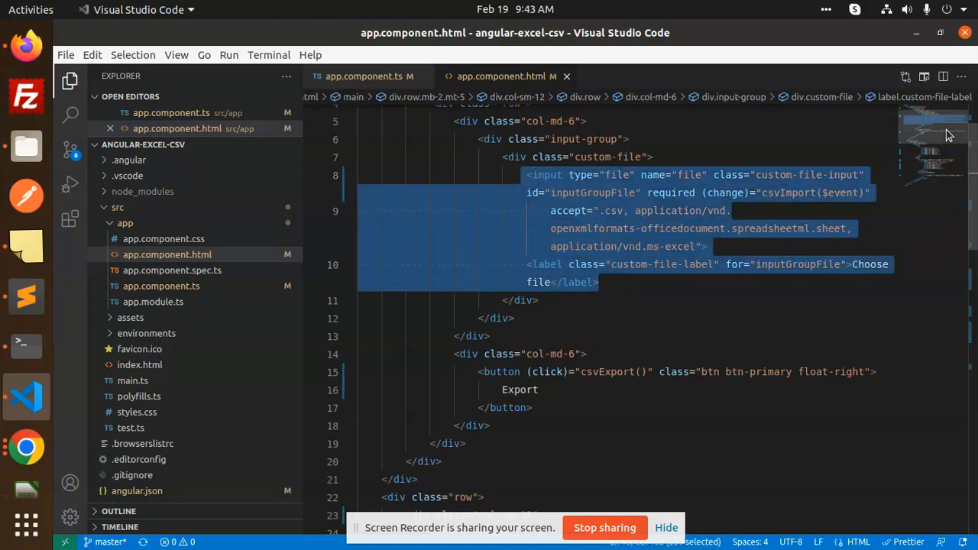
Scroll through the rest of the template and switch to app.component.ts.
scroll("down", 3)
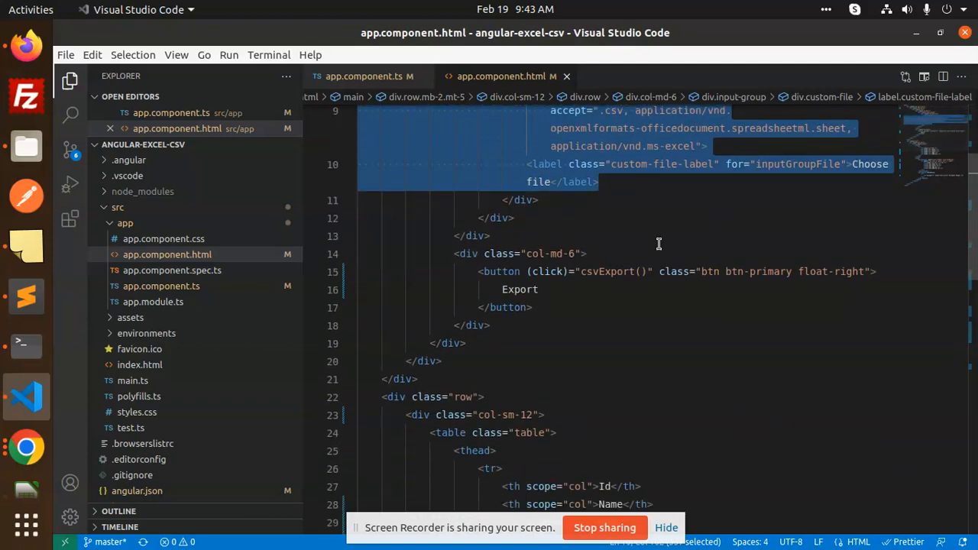
scroll("down", 3)
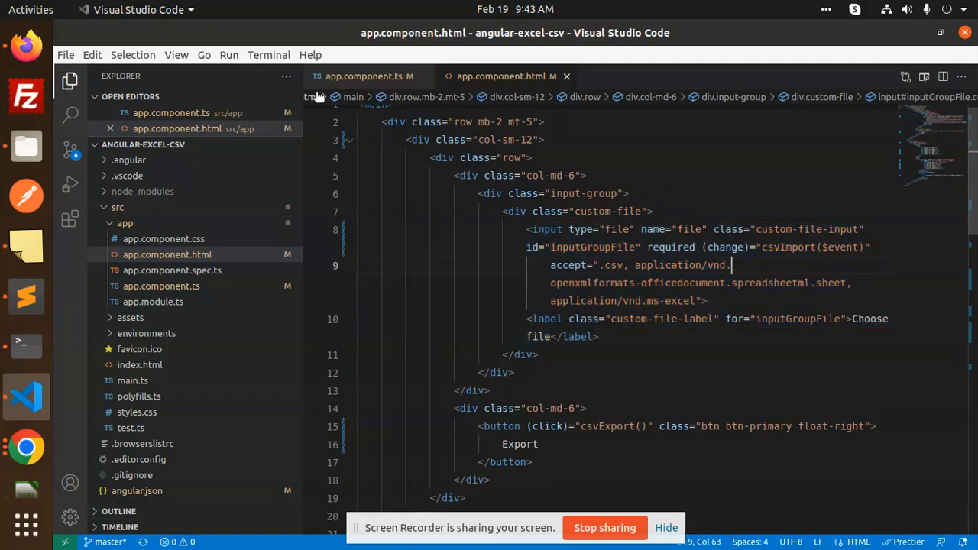
left_click(365, 76)
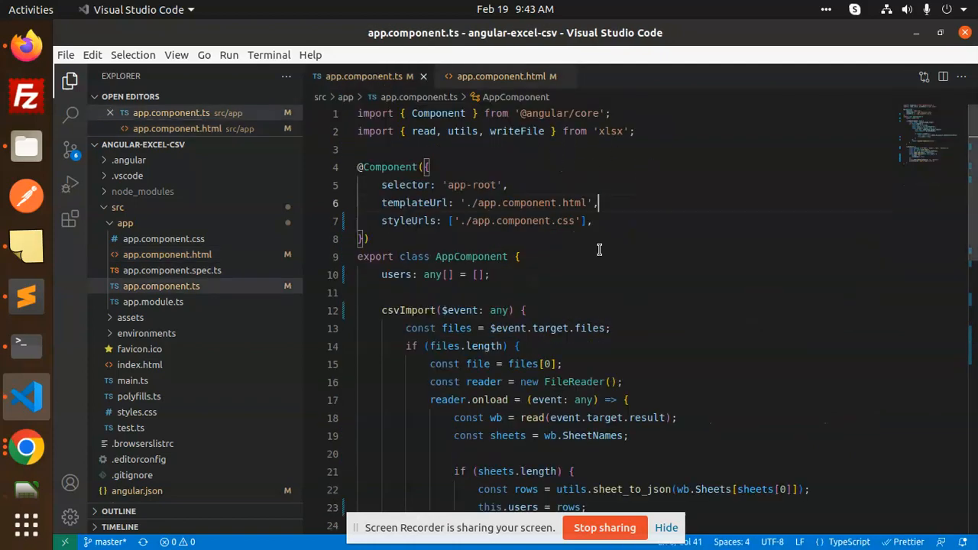
Point out the 'xlsx' package name in the import line of app.component.ts.
scroll("down", 3)
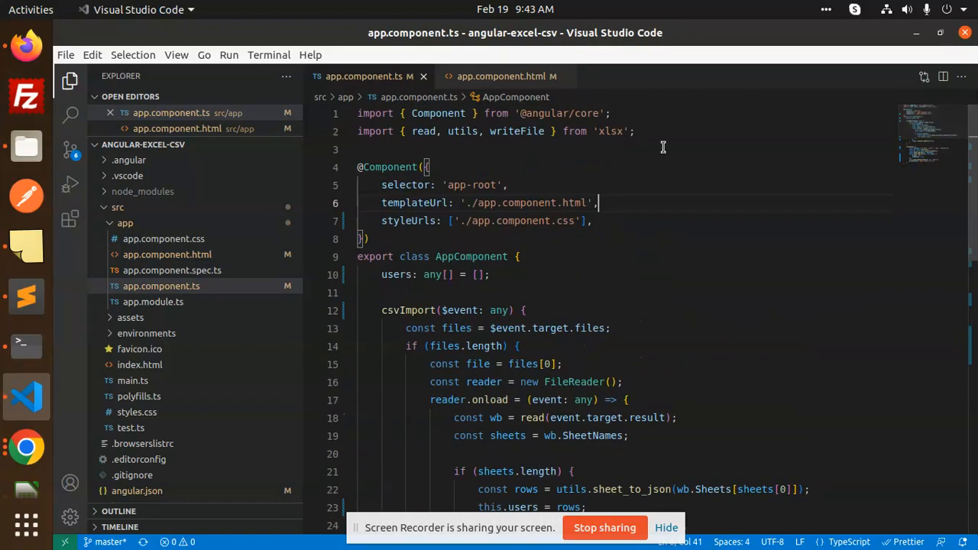
double_click(609, 130)
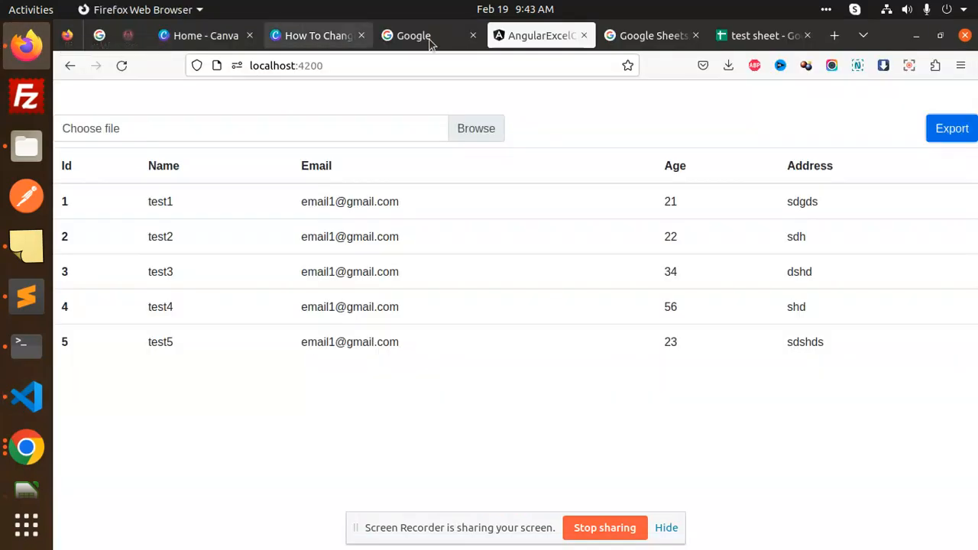
Google 'xlsx', open the xlsx npm page, and note its weekly download count.
type("xlsx")
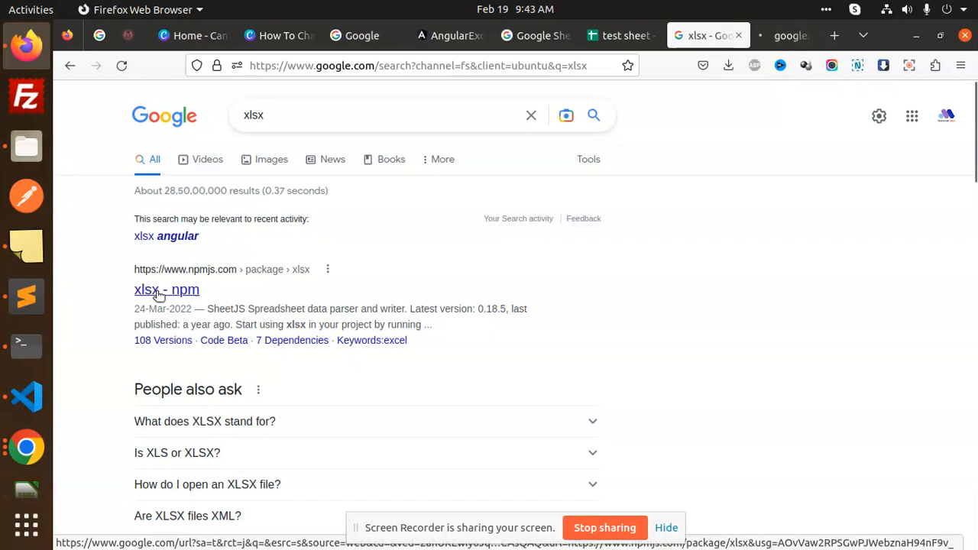
left_click(166, 290)
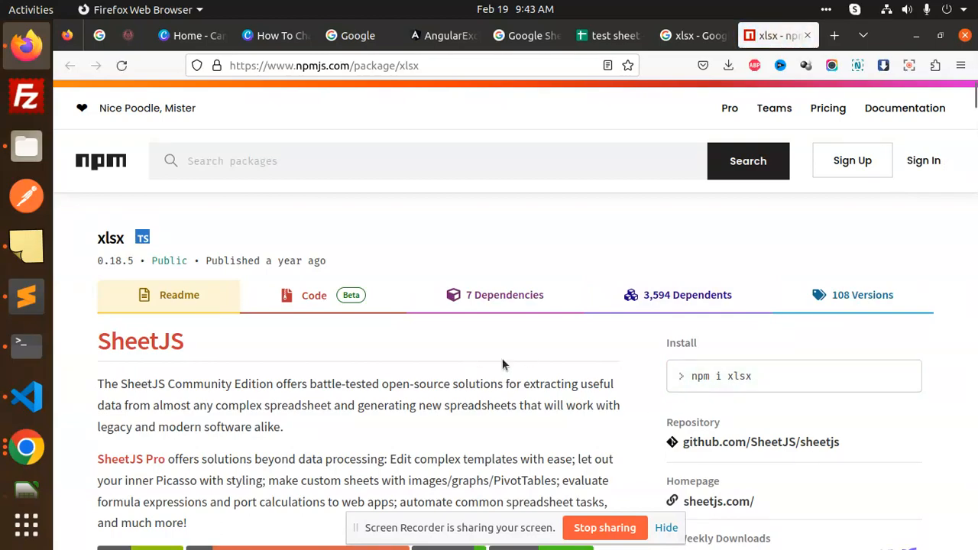
scroll("down", 3)
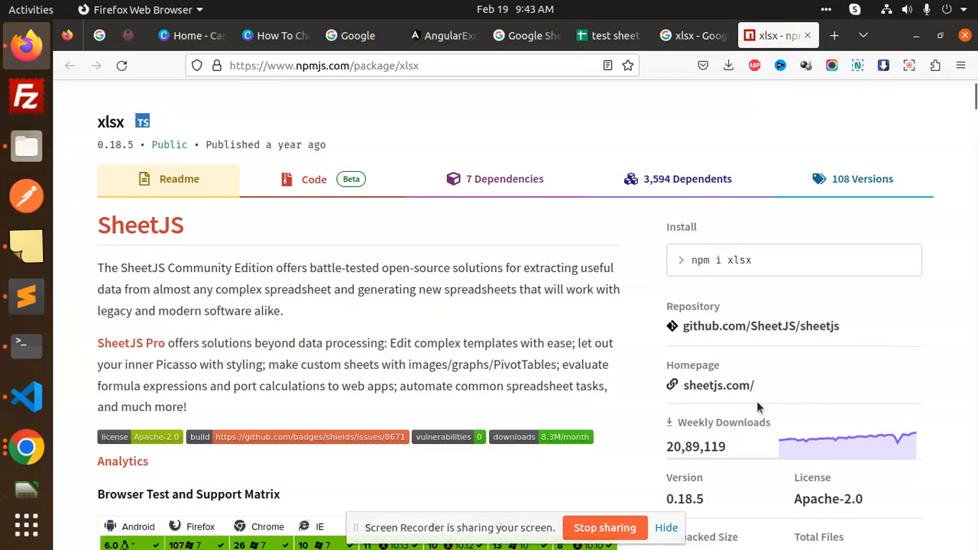
double_click(696, 447)
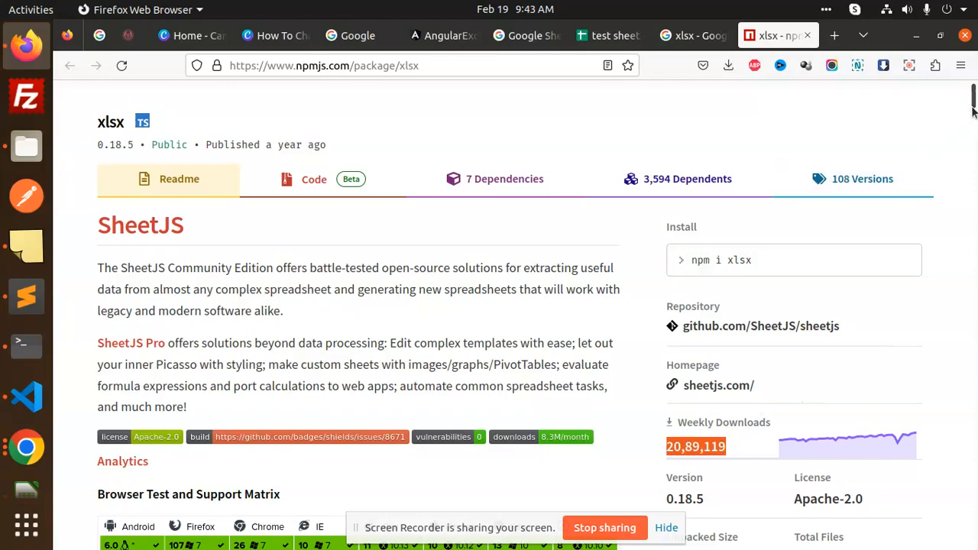
Read through the xlsx README documentation and return to the project code.
scroll("down", 3)
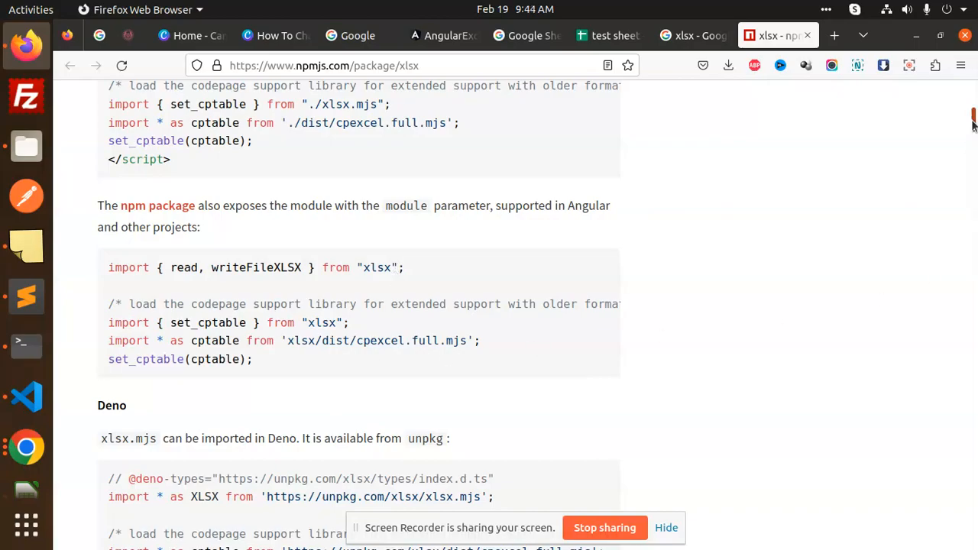
scroll("down", 3)
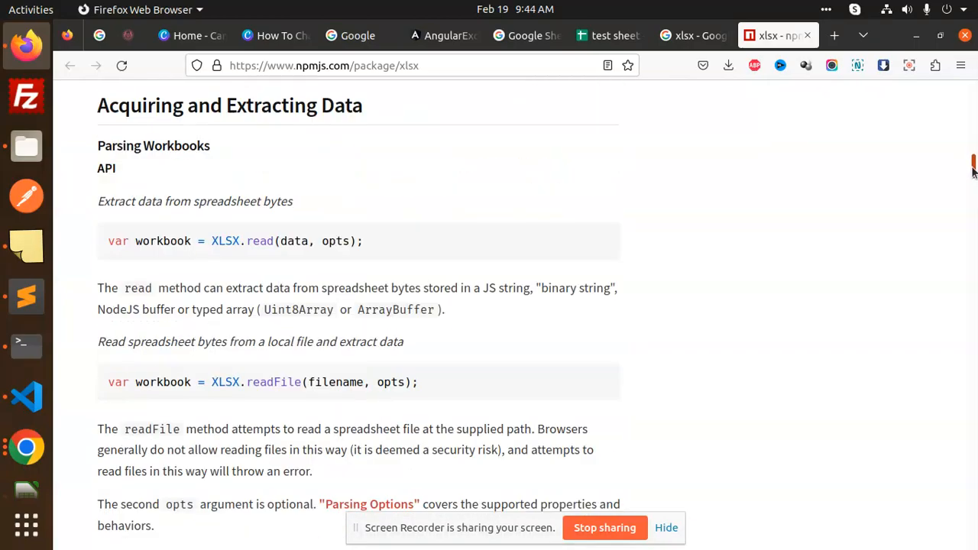
scroll("down", 3)
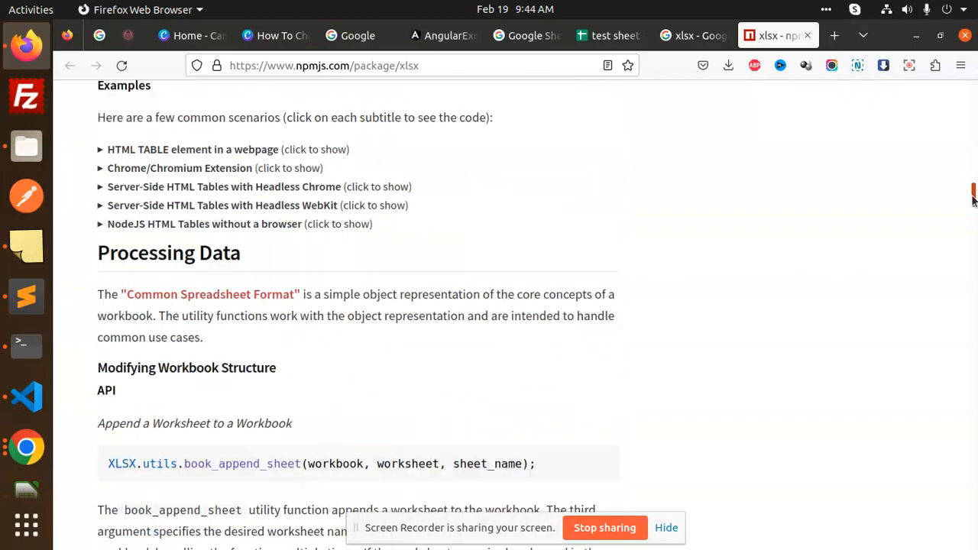
scroll("down", 3)
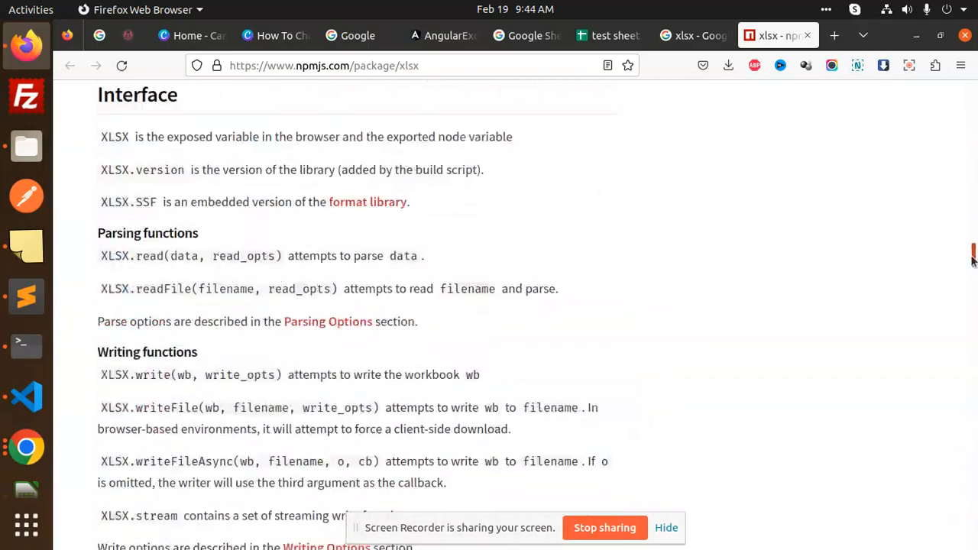
scroll("down", 3)
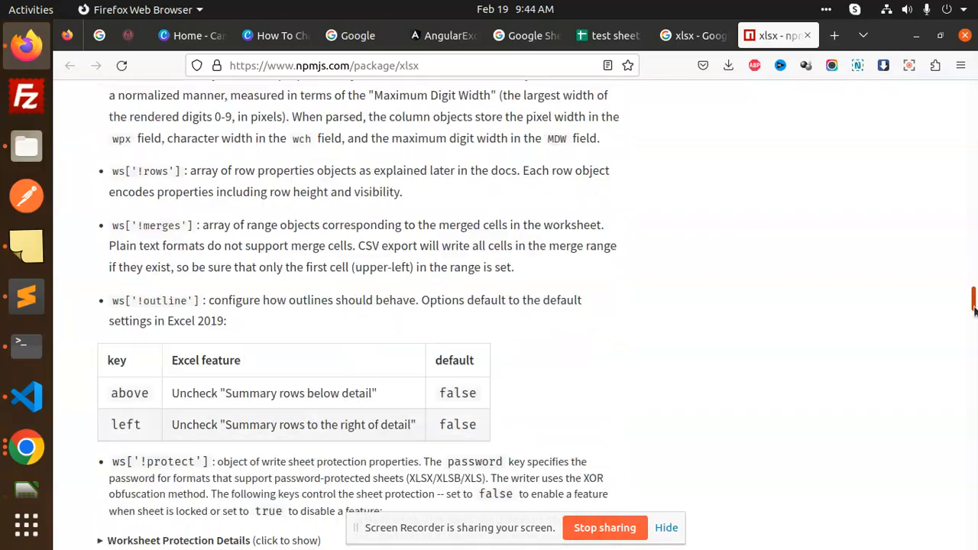
left_click(26, 396)
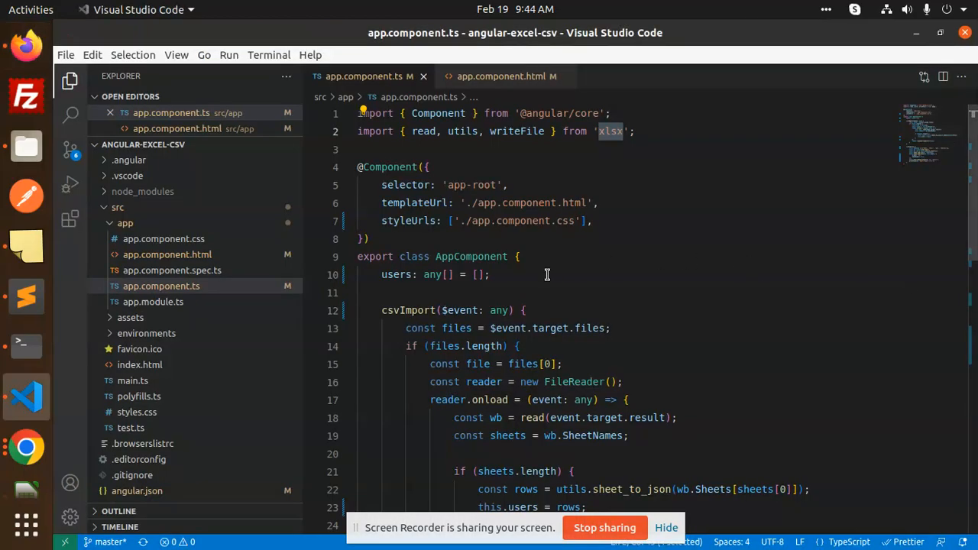
Walk through the csvImport handler and pick out the sheet_to_json call to look up.
scroll("down", 3)
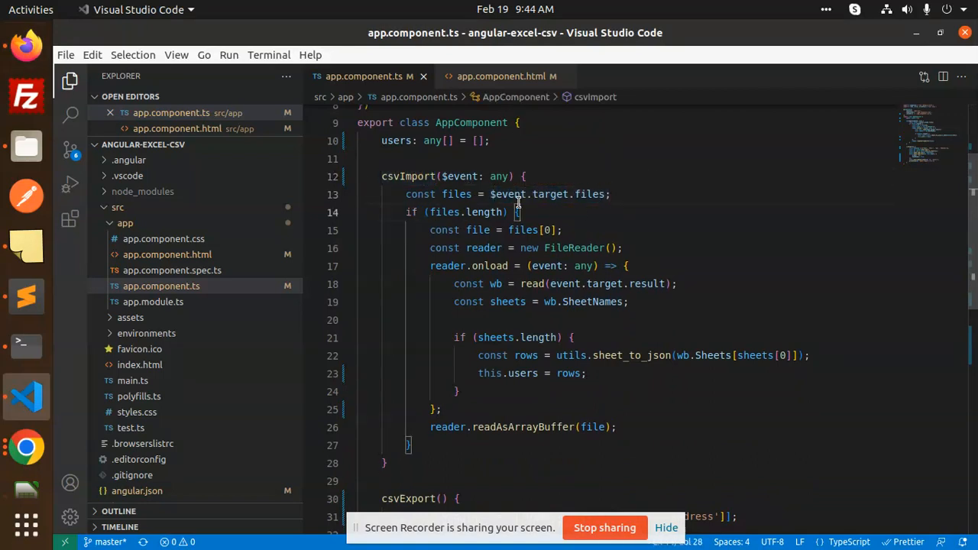
double_click(483, 247)
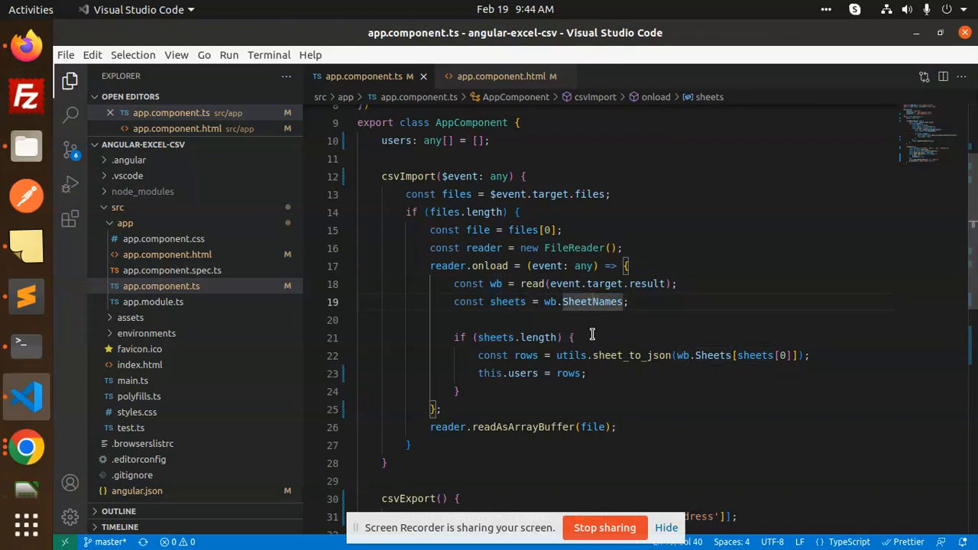
double_click(631, 355)
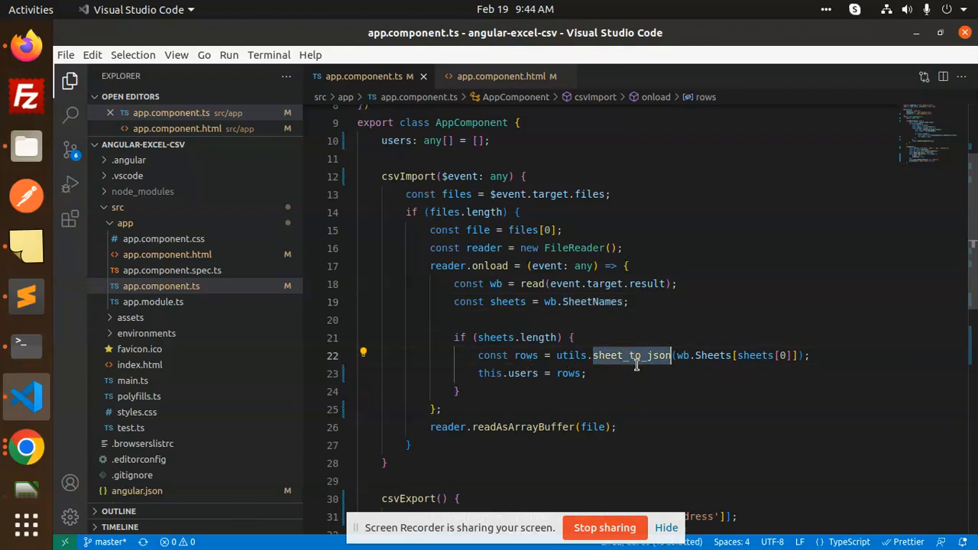
mouse_move(649, 383)
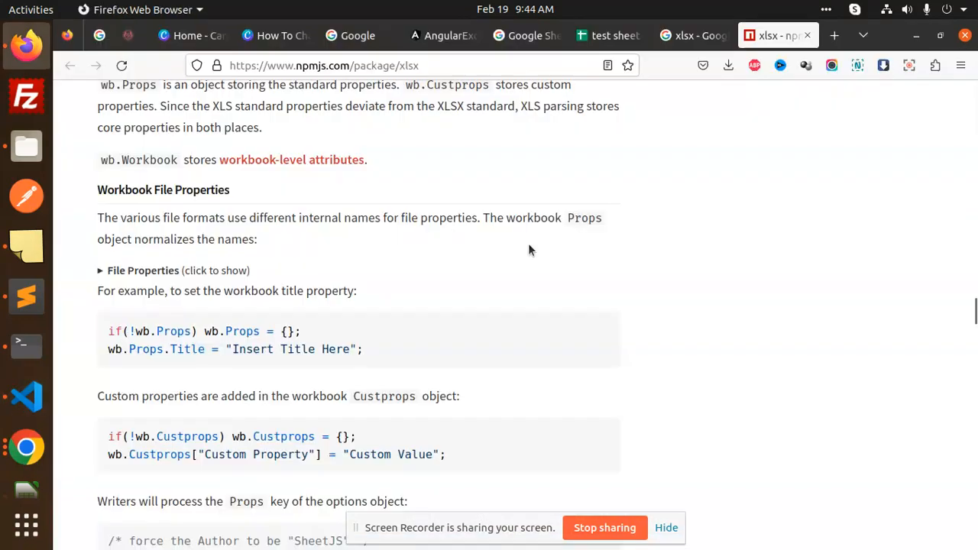
Search the xlsx docs for sheet_to_json and step through matches to its API example.
type("sheet_to_json")
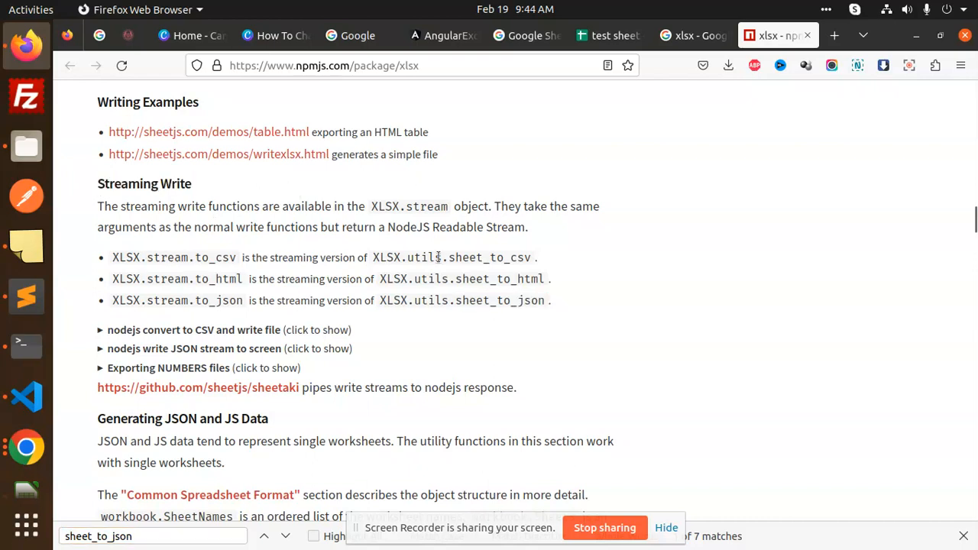
double_click(501, 279)
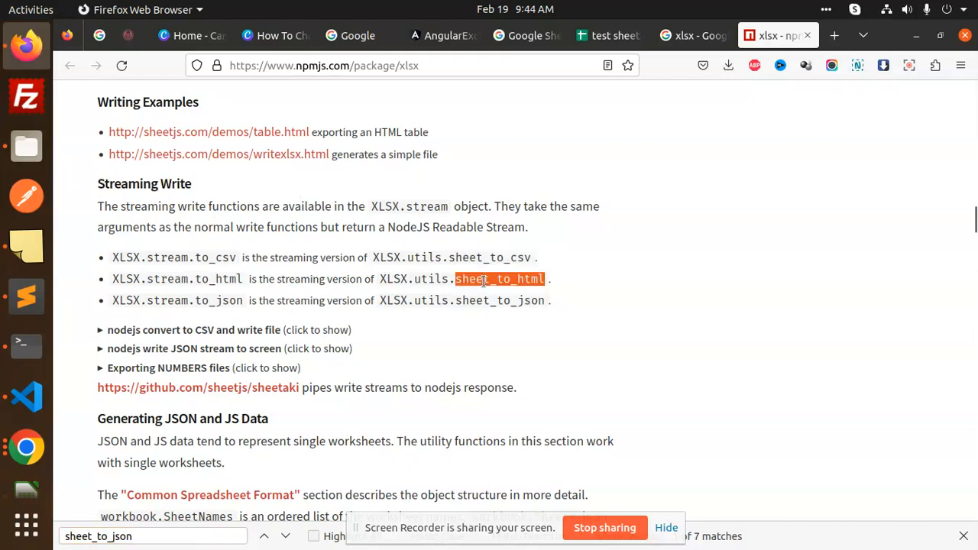
left_click(285, 536)
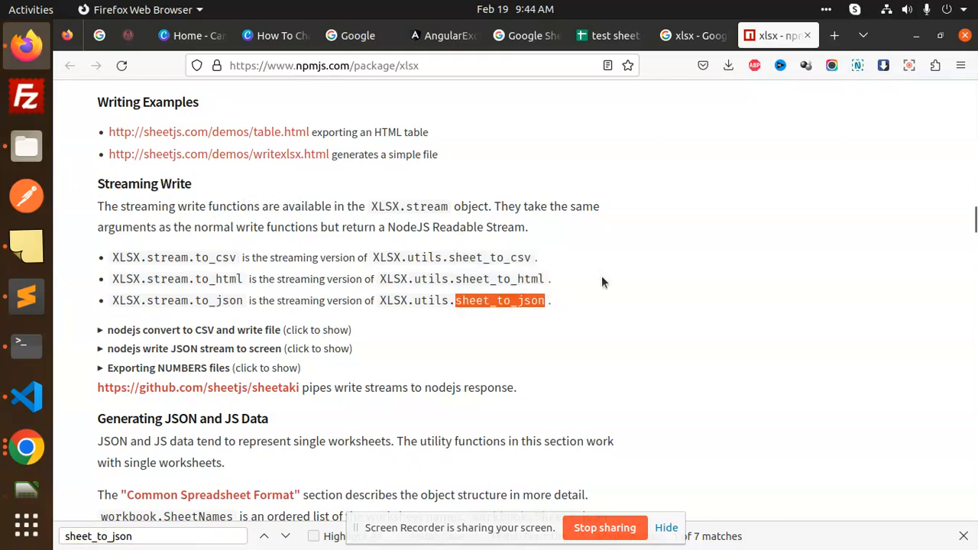
scroll("down", 3)
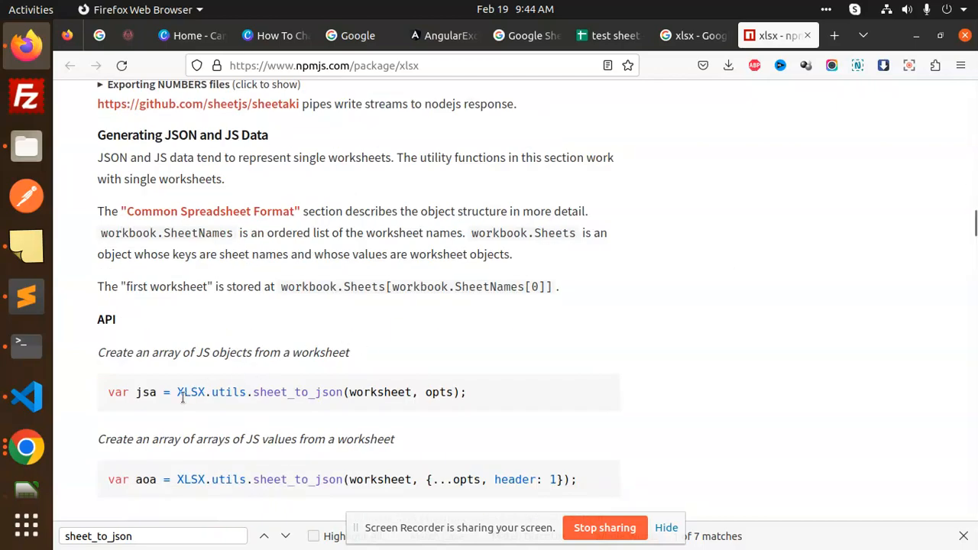
mouse_move(389, 392)
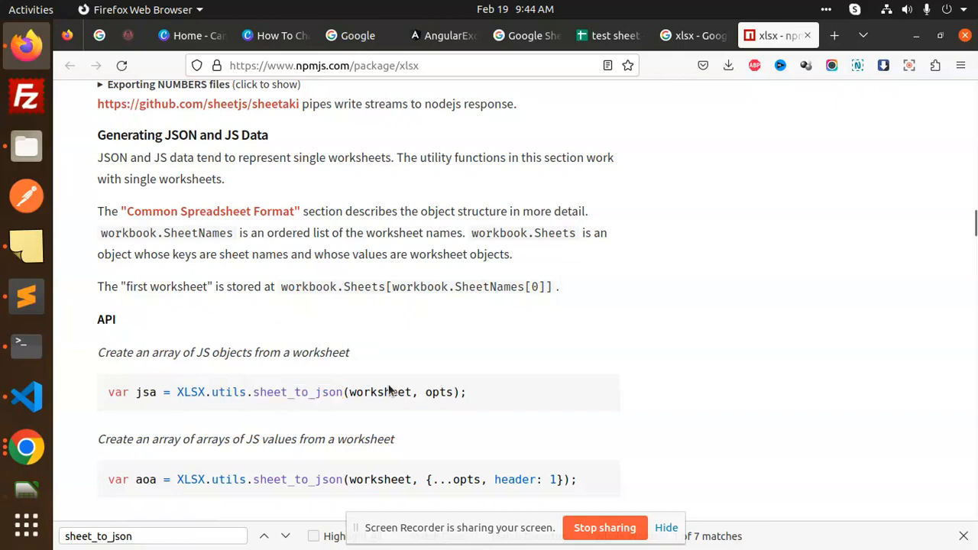
double_click(439, 392)
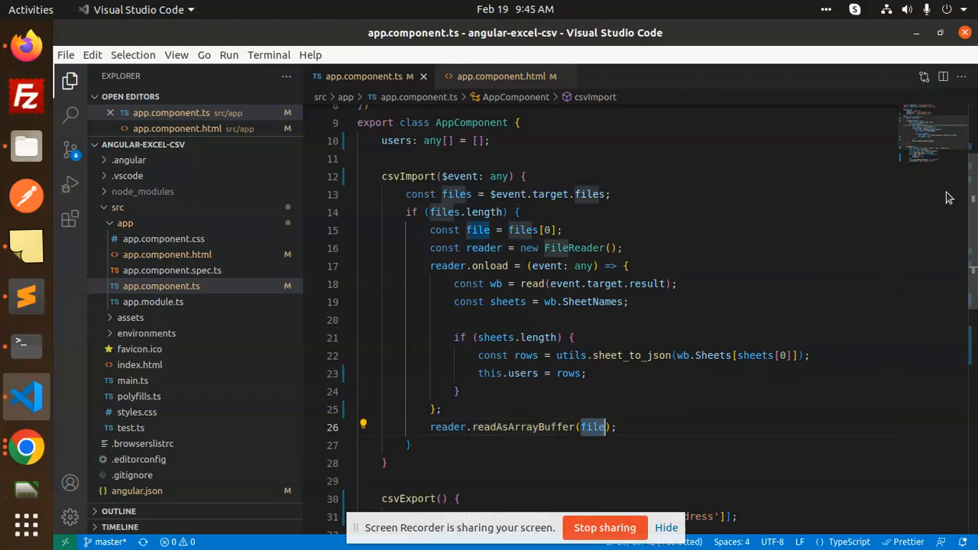
scroll("down", 3)
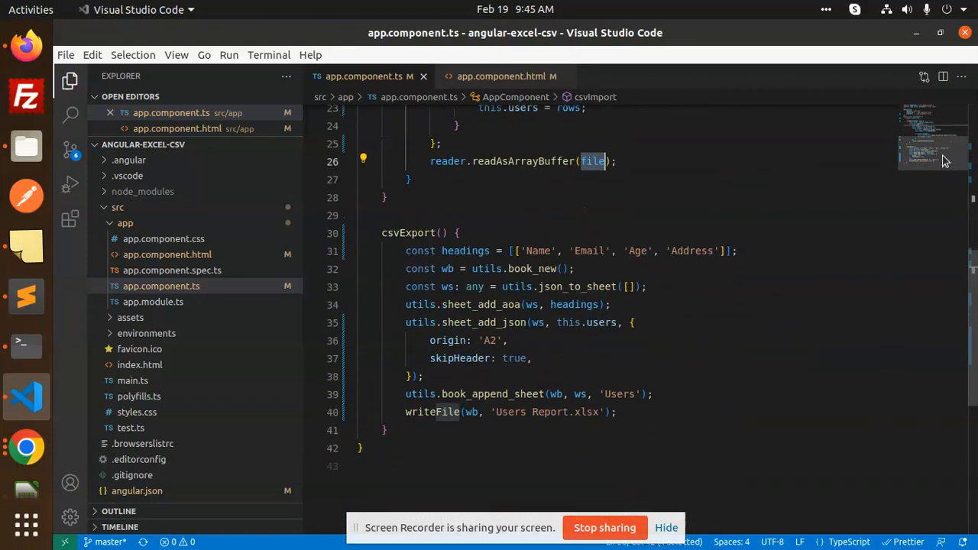
left_click(409, 233)
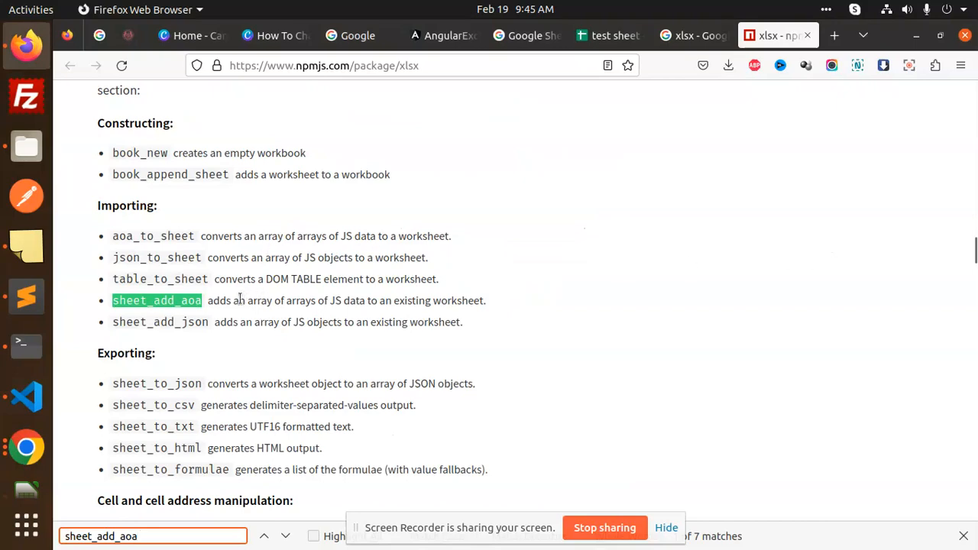
left_click_drag(214, 301, 364, 301)
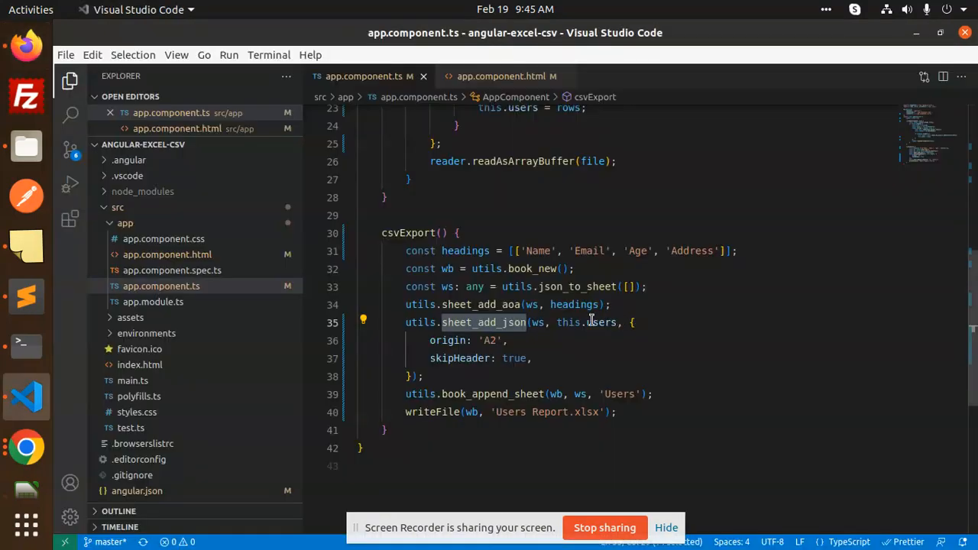
Single out the book_new call in the csvExport code while walking through it.
left_click(532, 268)
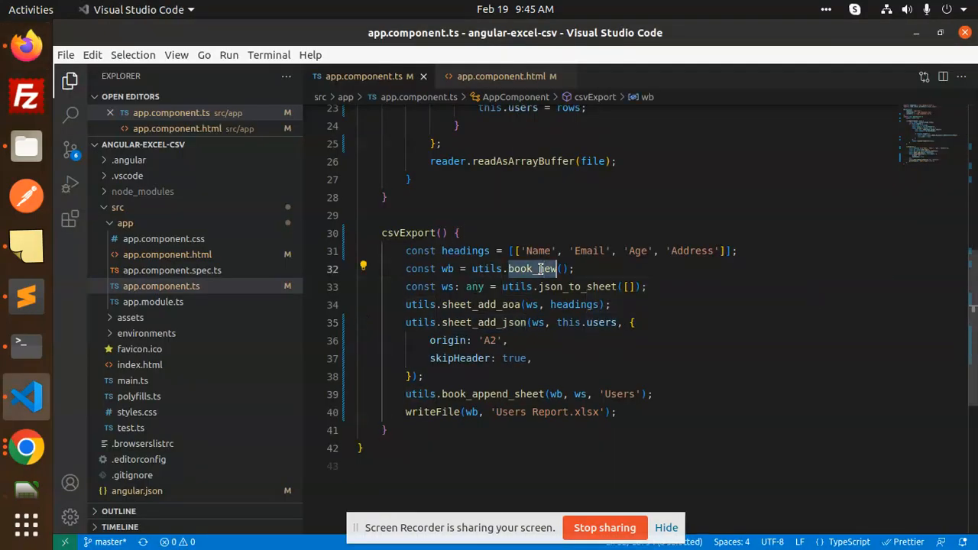
mouse_move(579, 287)
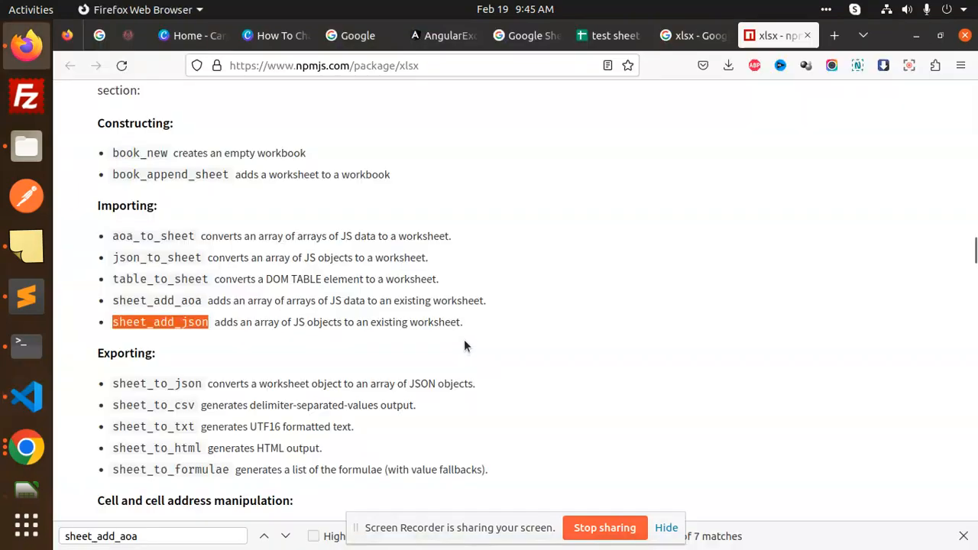
Search the xlsx docs for writeFile and read through its Writing Options table.
type("writeFile")
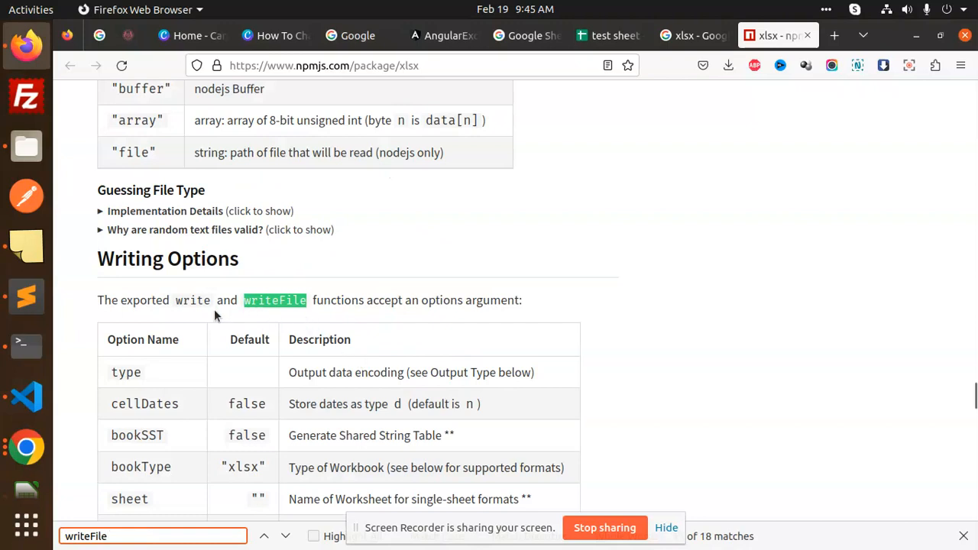
mouse_move(247, 317)
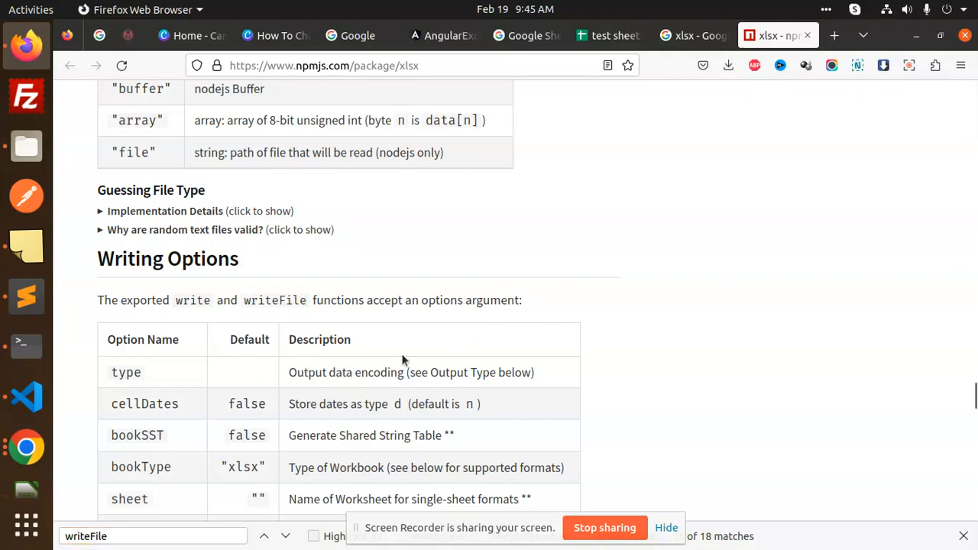
scroll("down", 3)
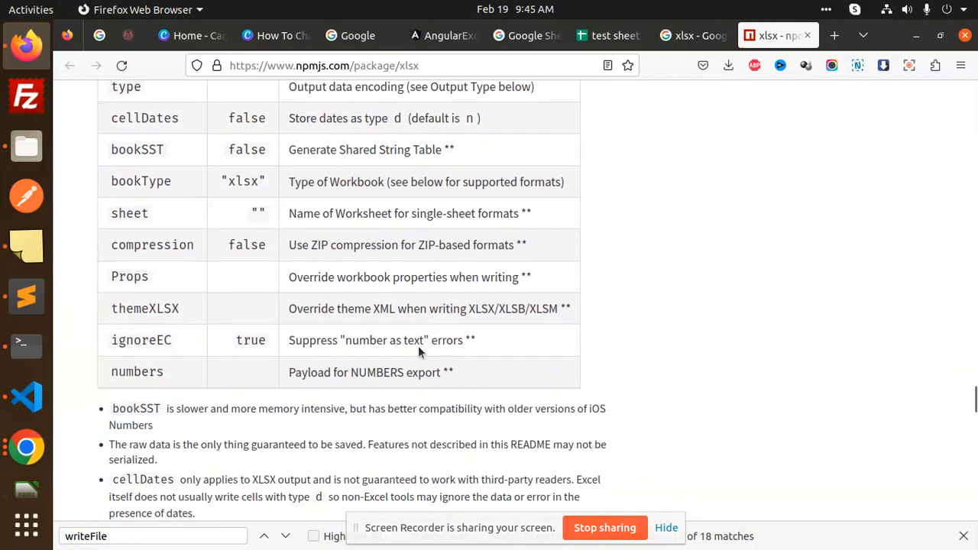
scroll("down", 3)
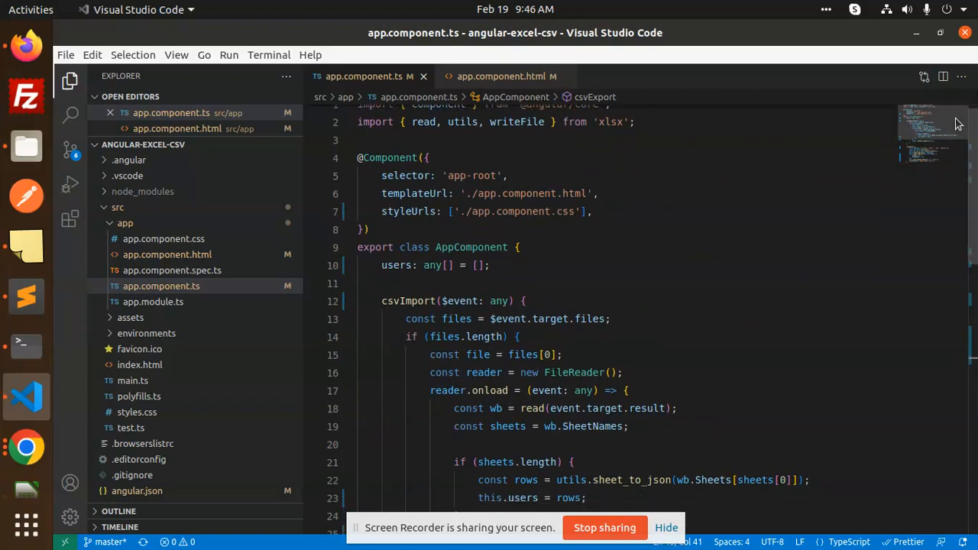
Rewrite the export headings array as ["Id",'Name','Email','Address','age'] and save.
scroll("down", 3)
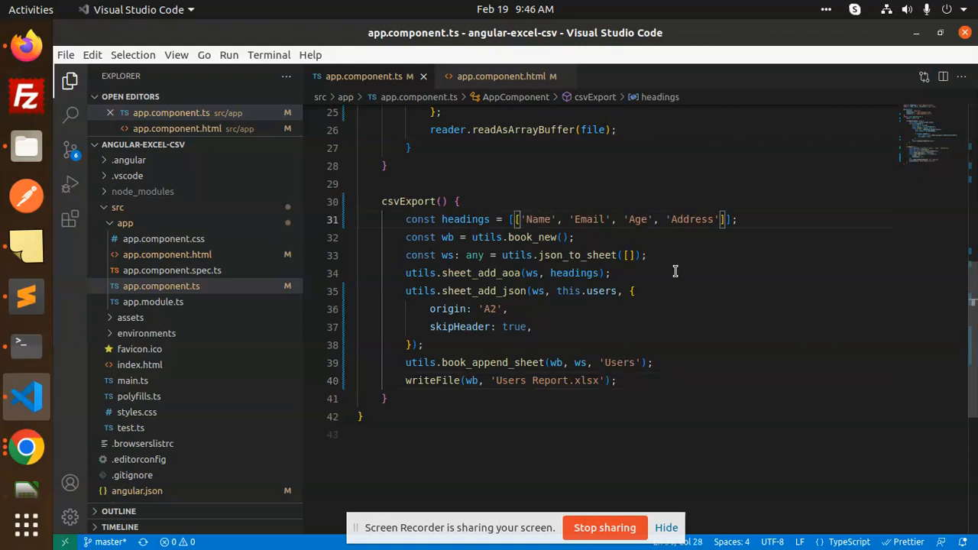
type("\"\"")
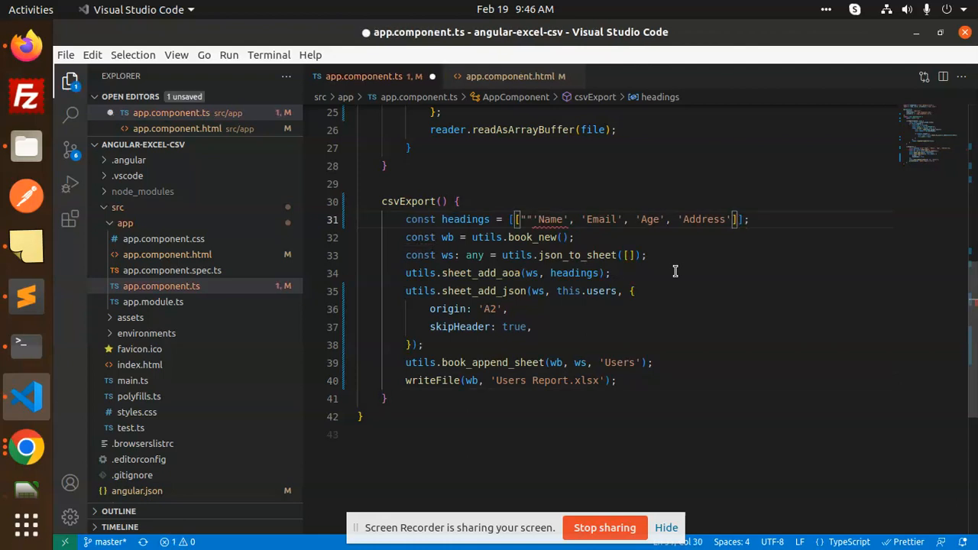
type("1")
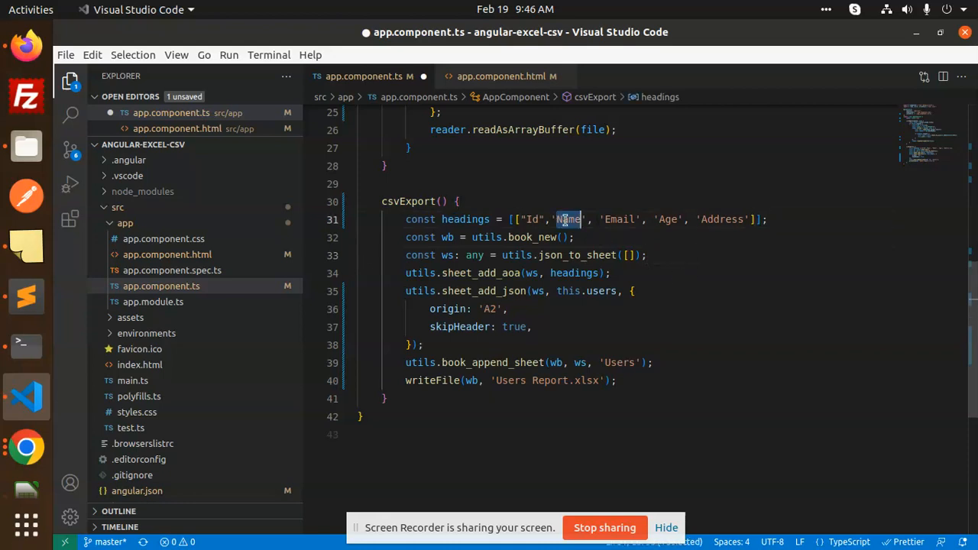
double_click(619, 219)
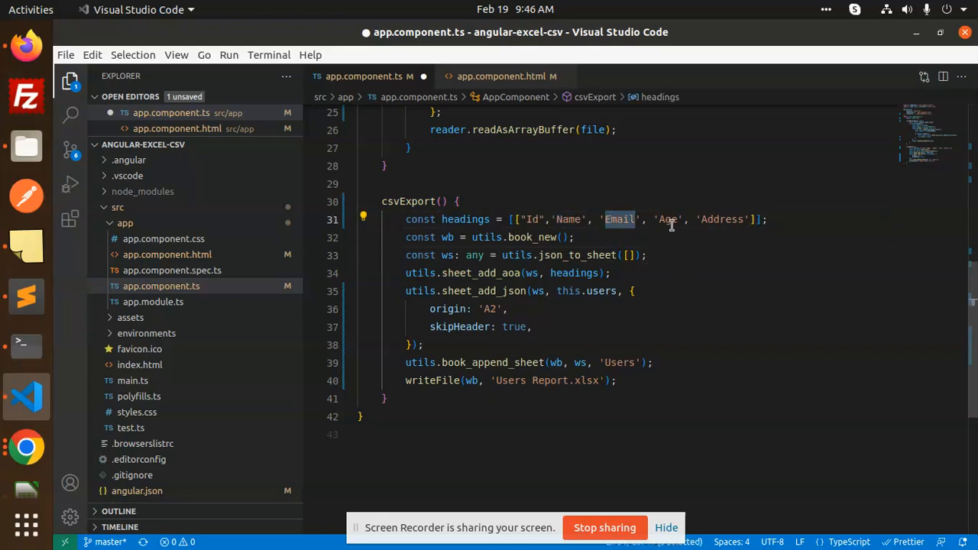
double_click(722, 219)
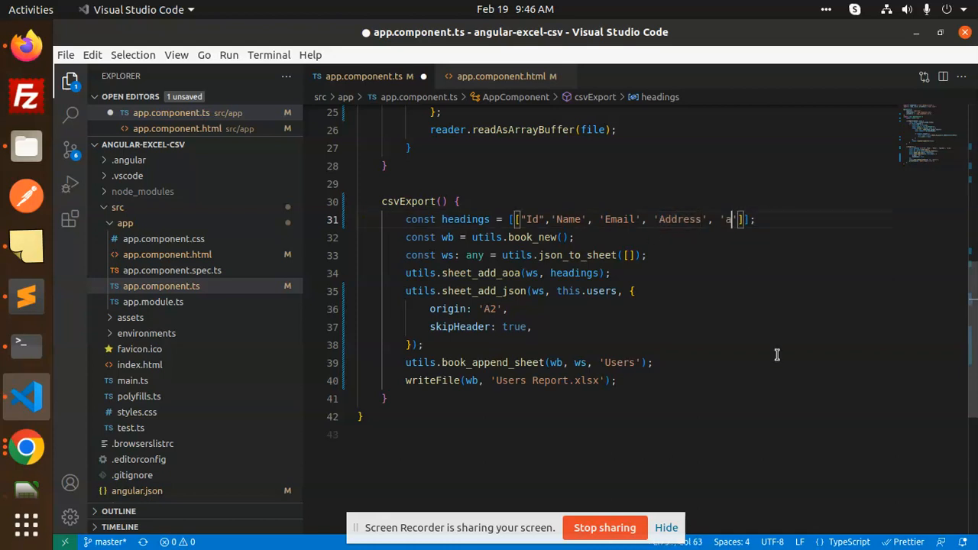
type("ge")
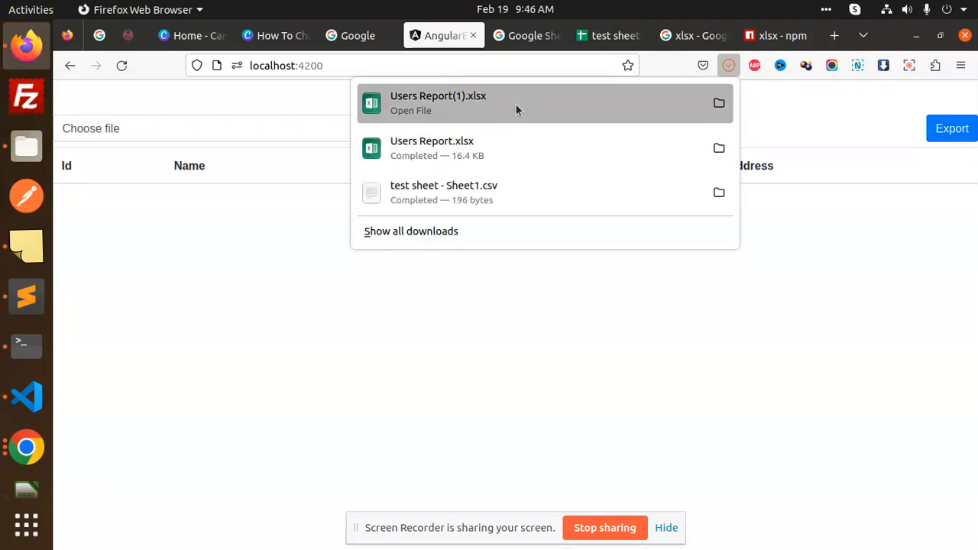
Import the test CSV into the users table, export it, and open Users Report(2).xlsx.
left_click(438, 102)
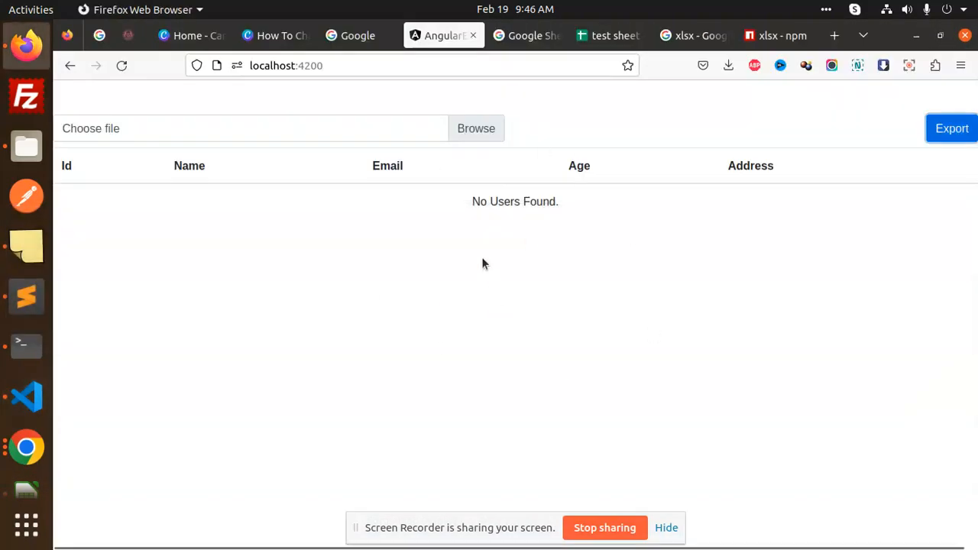
mouse_move(489, 149)
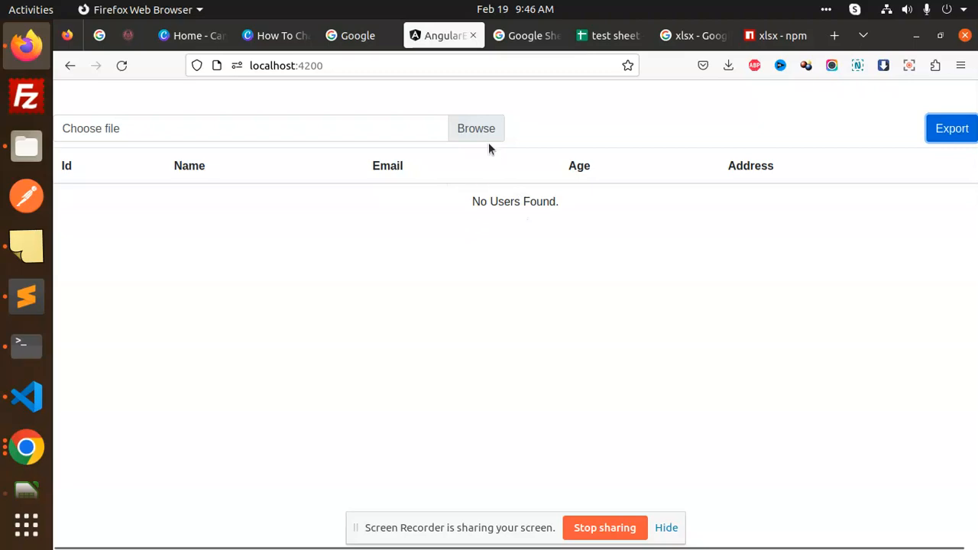
mouse_move(503, 157)
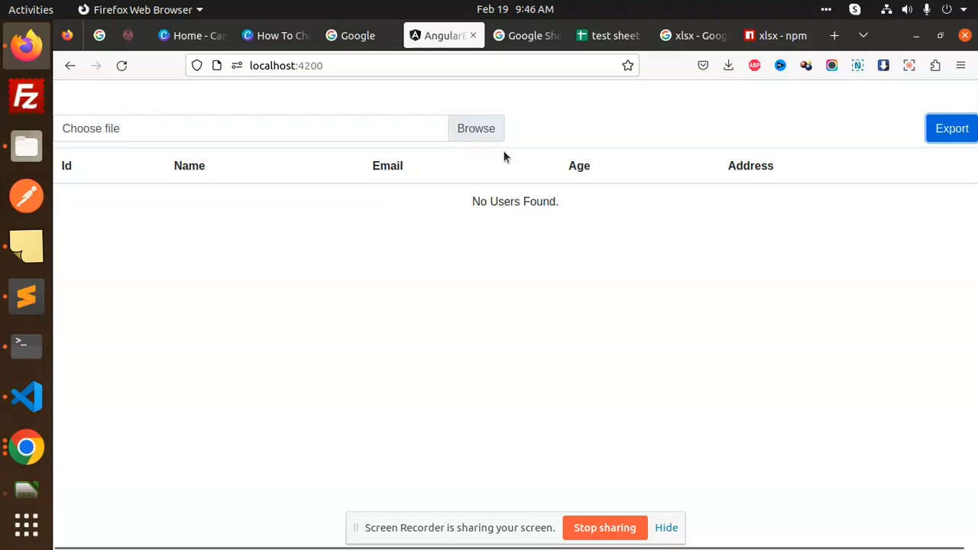
left_click(476, 128)
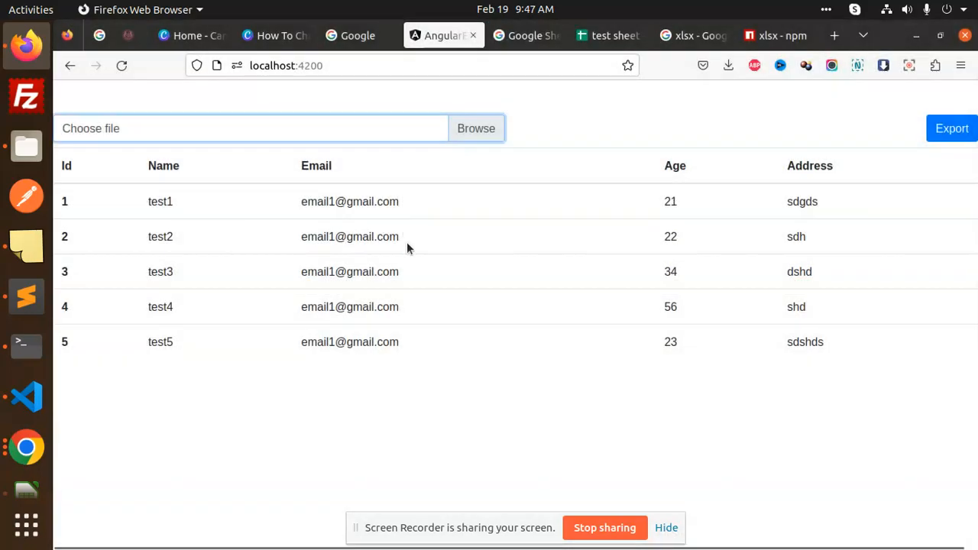
left_click(728, 65)
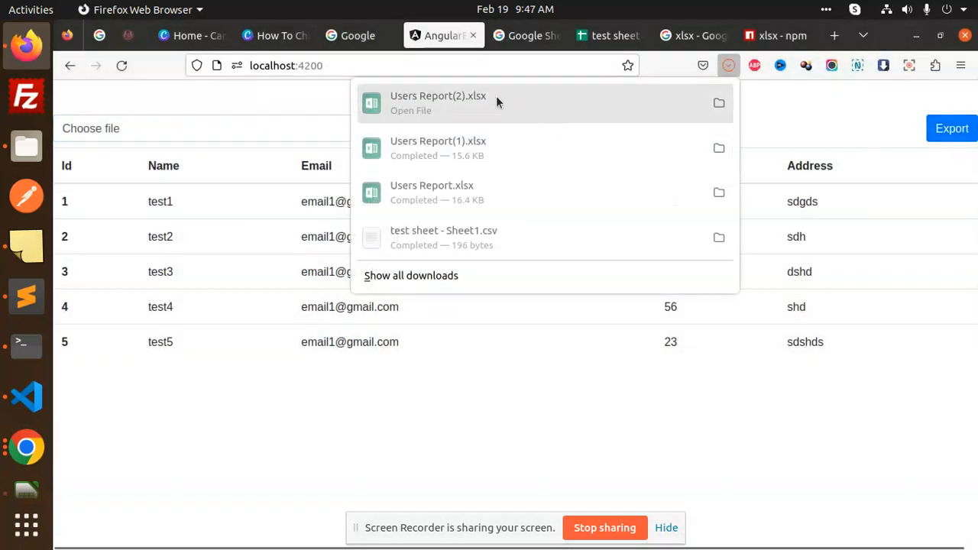
left_click(438, 103)
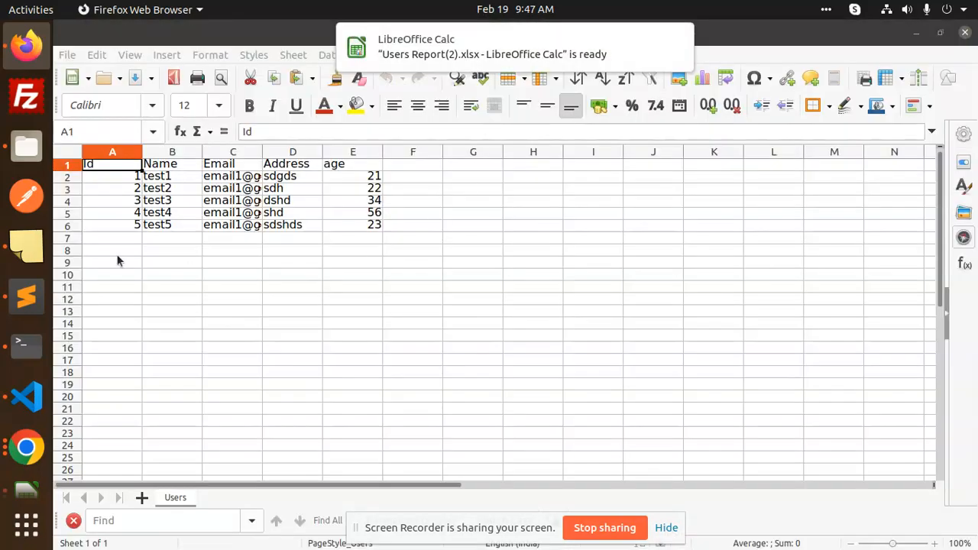
mouse_move(190, 250)
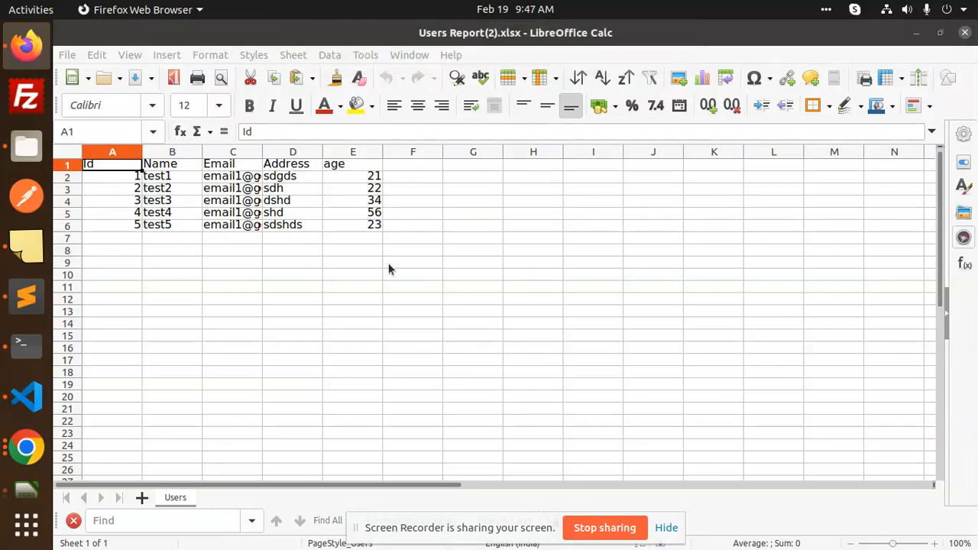
mouse_move(405, 298)
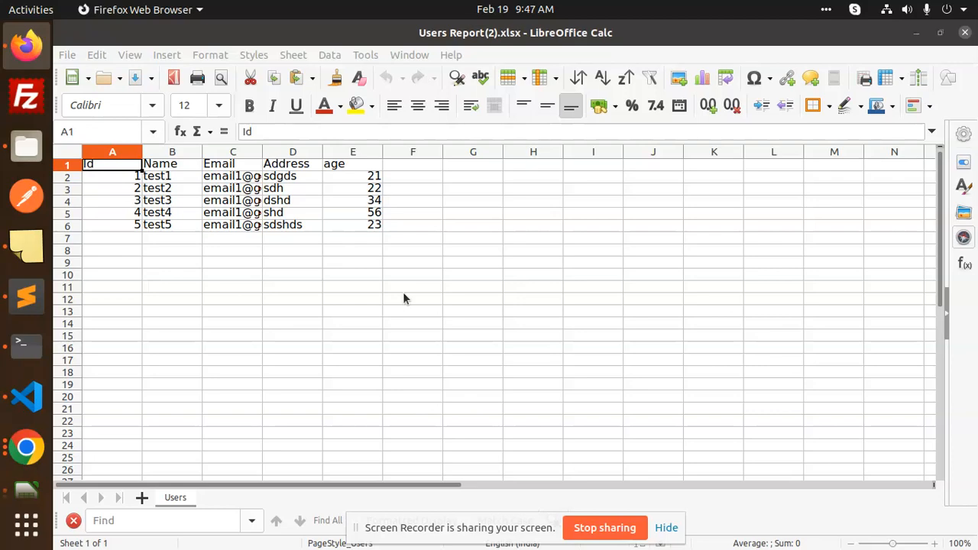